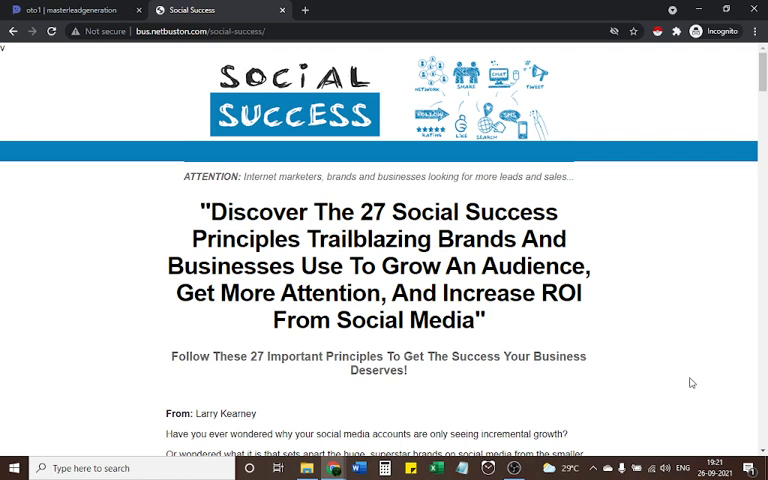
mouse_move(690, 376)
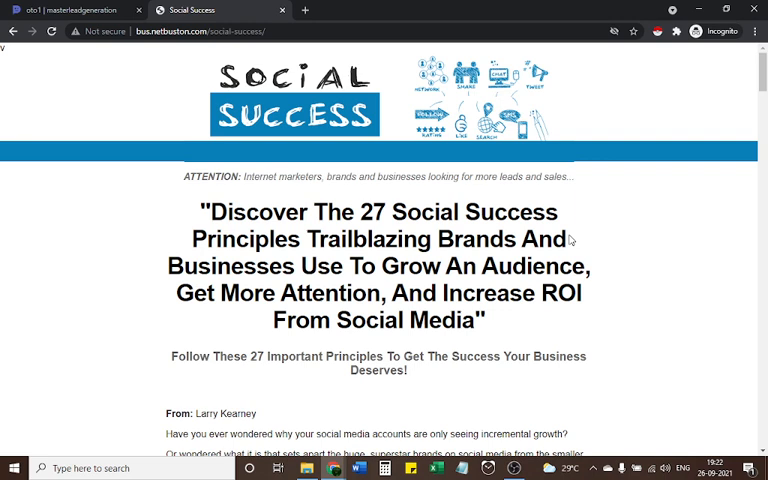
mouse_move(586, 234)
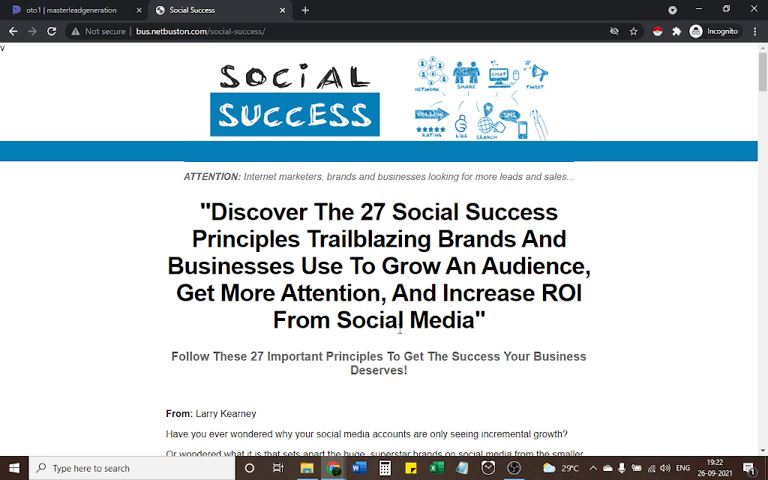
- Scroll down to the letter's opening questions and the Start Building A Loyal Audience heading
scroll("down", 3)
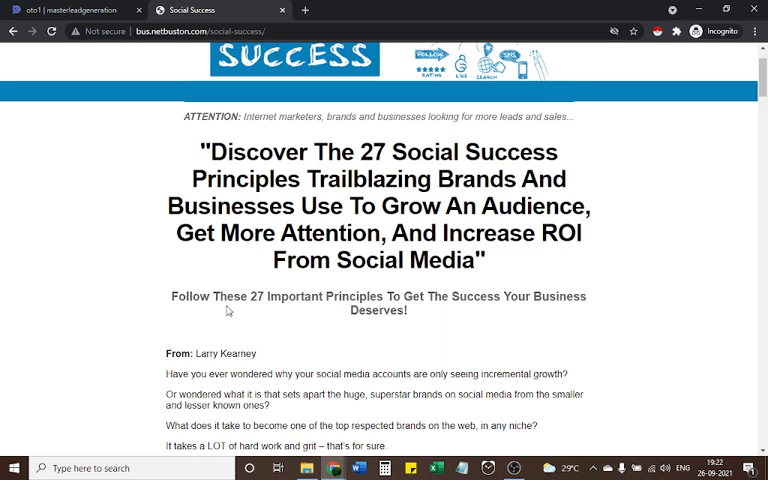
mouse_move(408, 300)
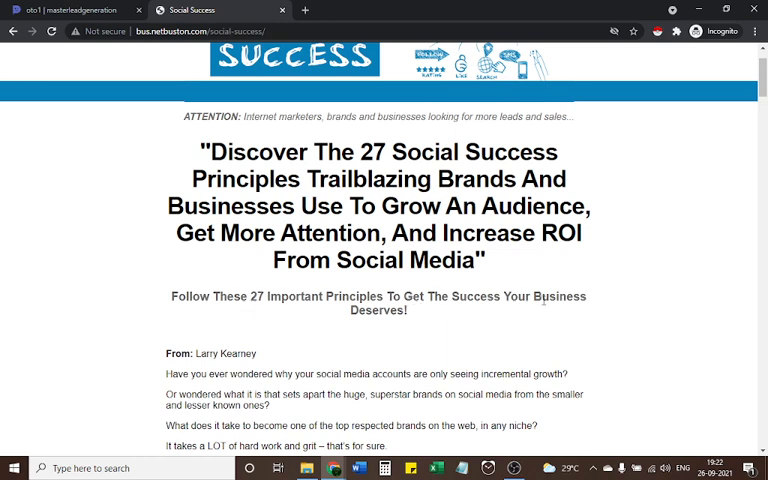
scroll("down", 3)
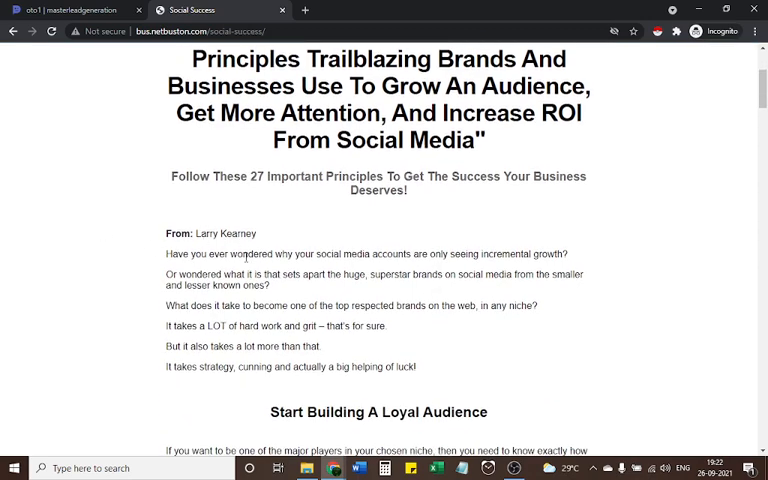
scroll("down", 3)
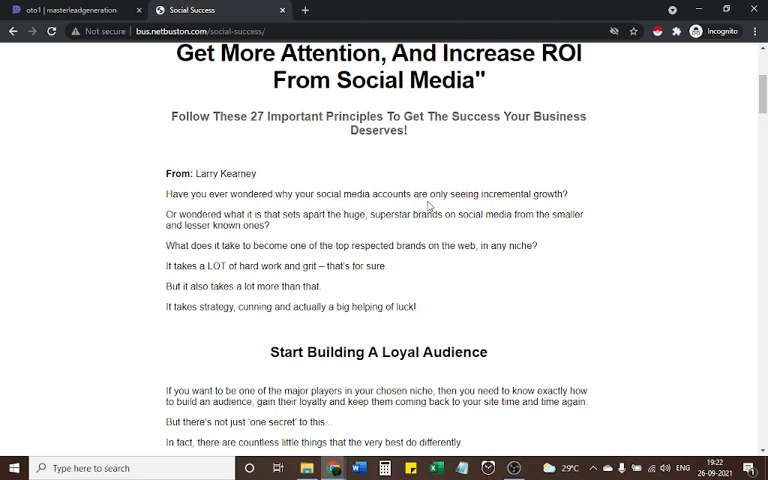
mouse_move(228, 224)
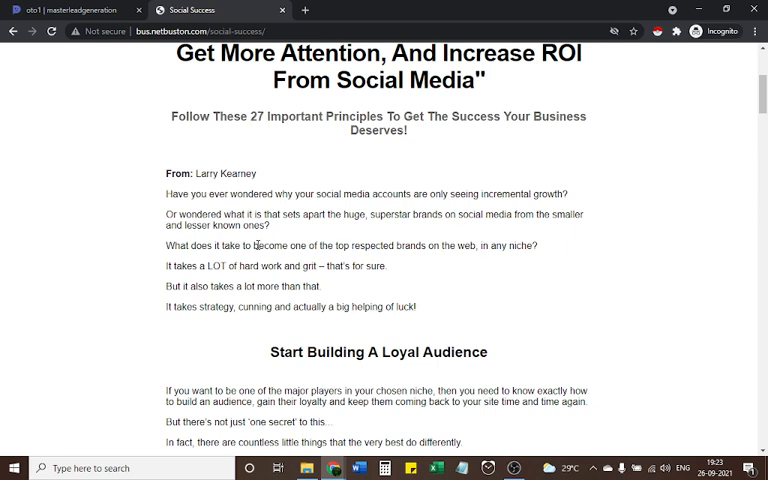
mouse_move(276, 258)
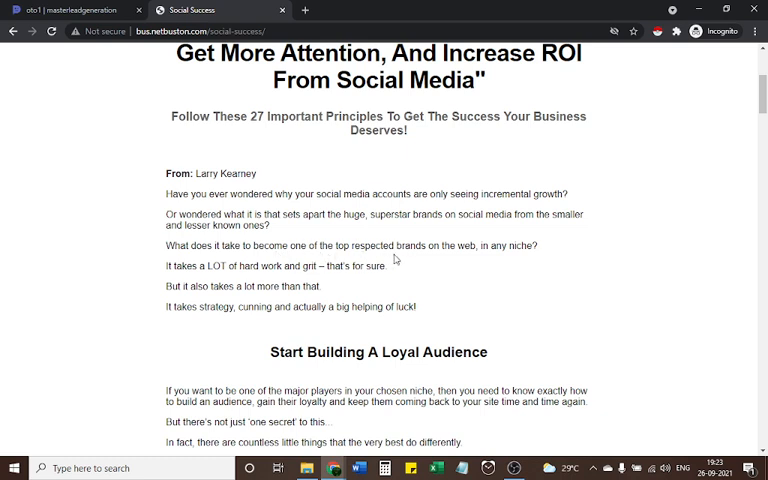
mouse_move(508, 260)
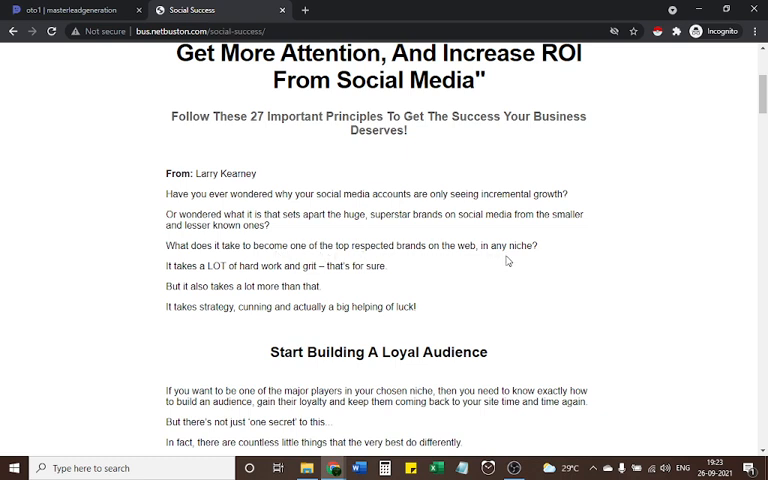
mouse_move(222, 270)
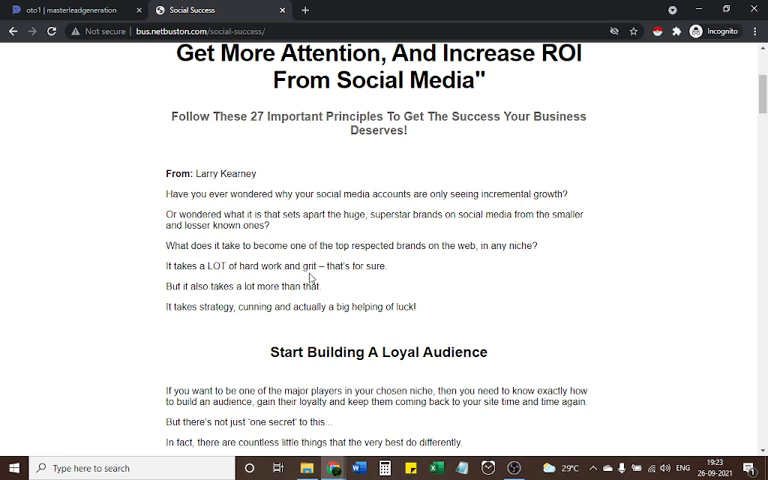
mouse_move(200, 282)
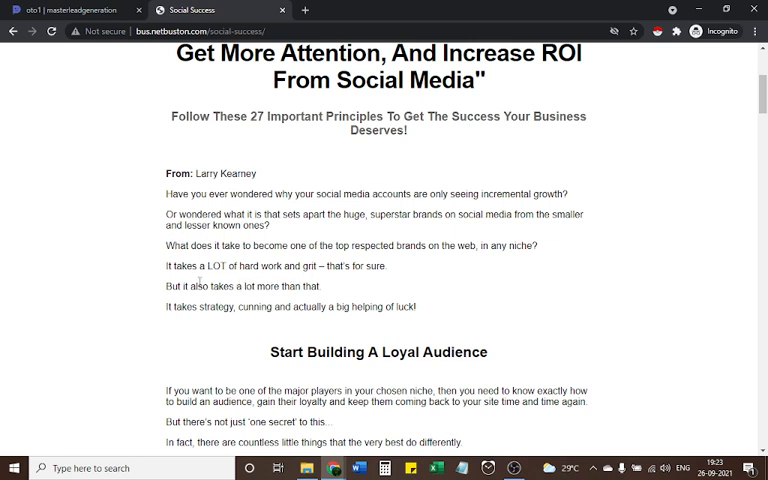
mouse_move(240, 300)
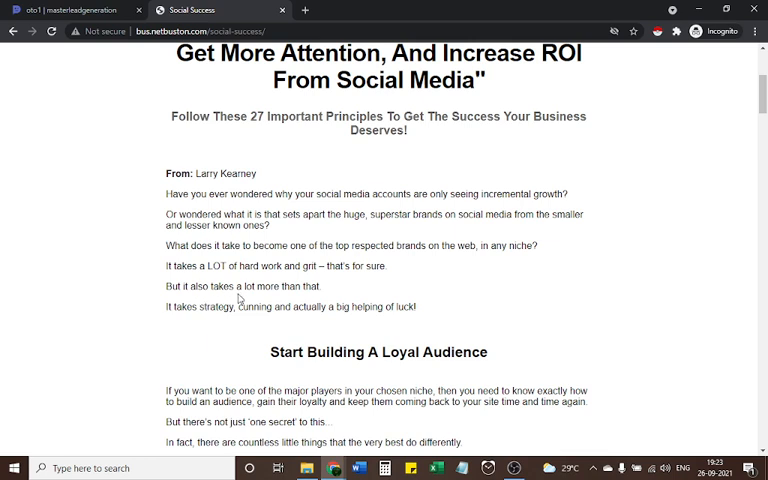
mouse_move(200, 322)
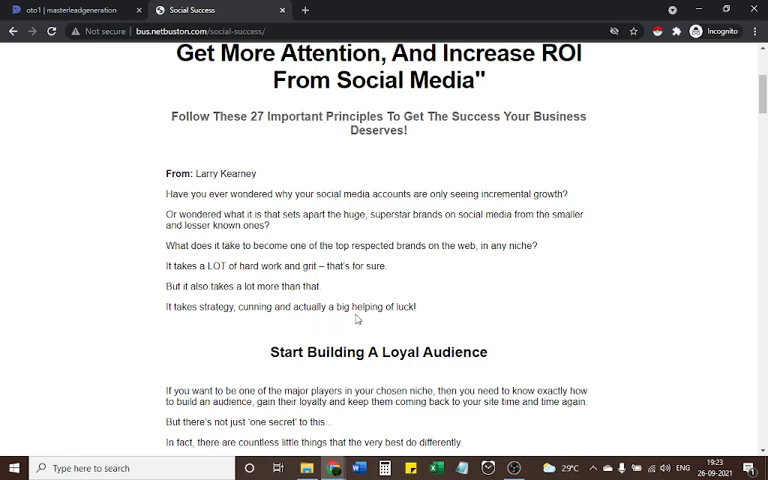
- Scroll down through Start Building A Loyal Audience to the opening of What's The Solution?
scroll("down", 3)
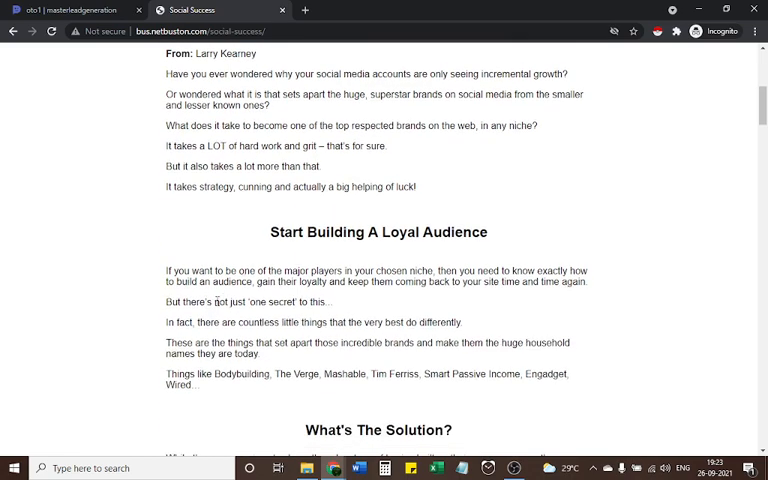
mouse_move(408, 204)
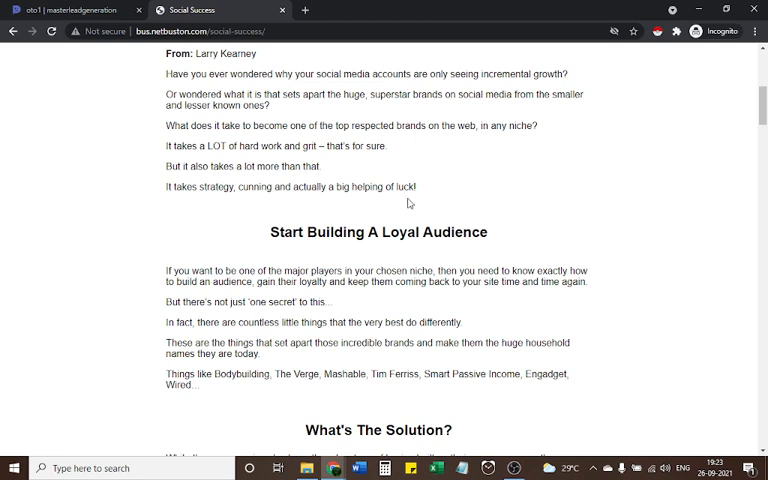
mouse_move(426, 256)
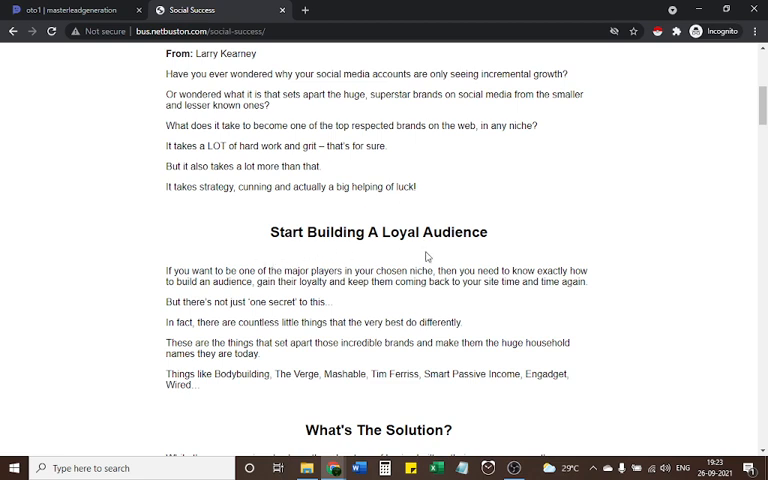
mouse_move(438, 252)
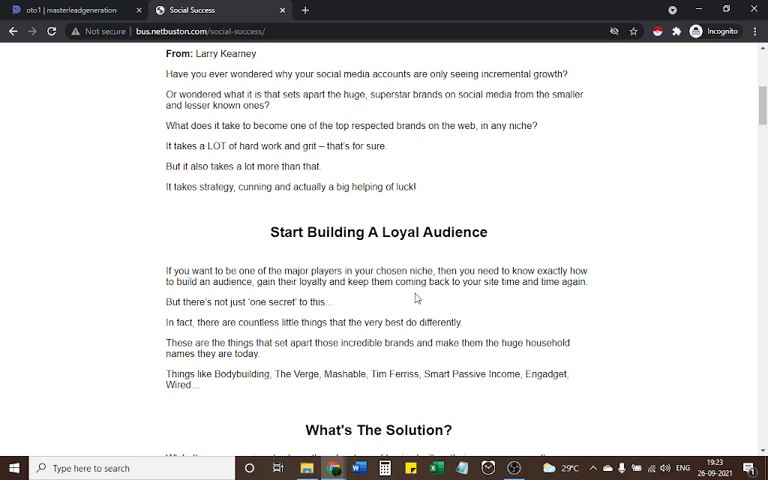
mouse_move(548, 292)
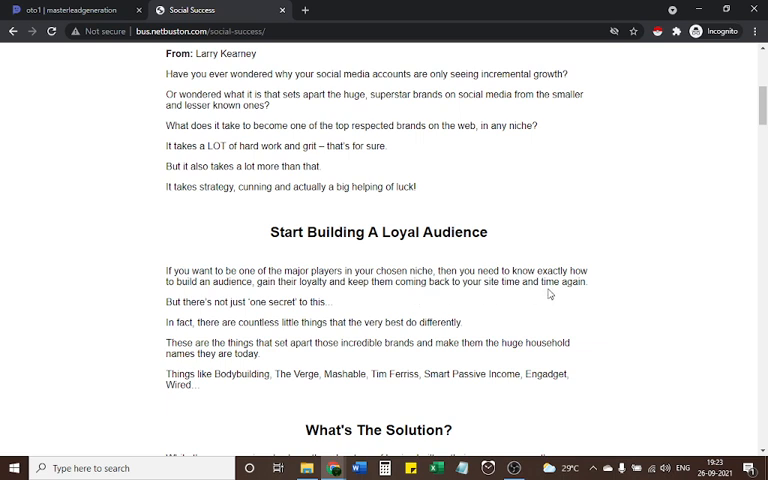
mouse_move(232, 316)
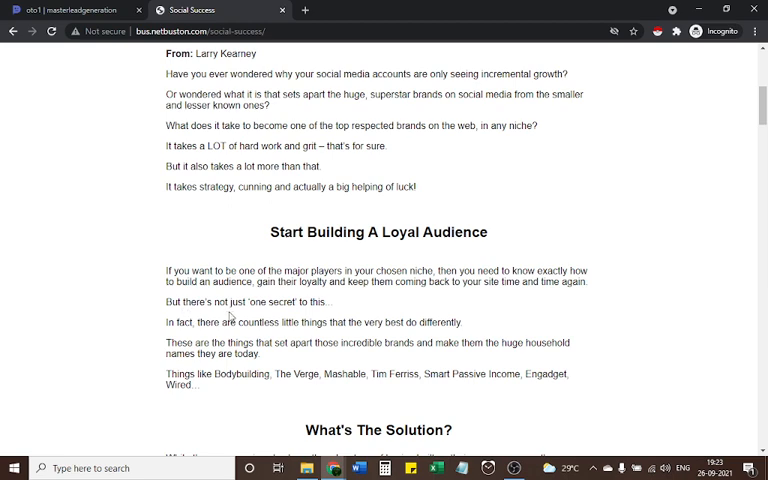
mouse_move(236, 316)
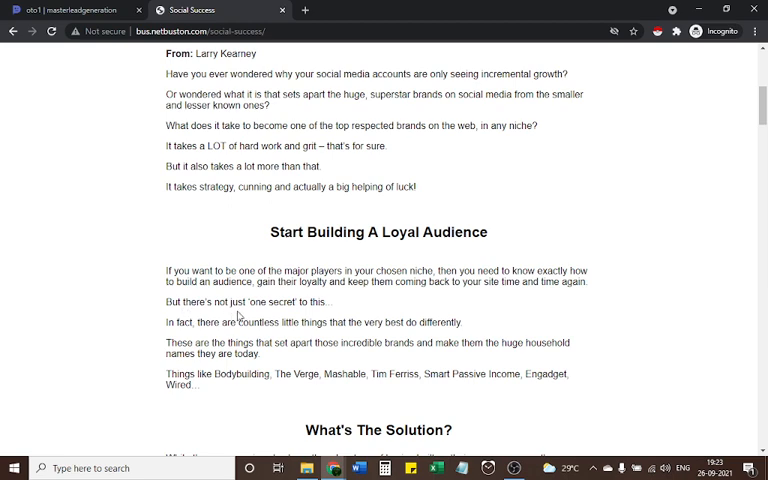
scroll("down", 3)
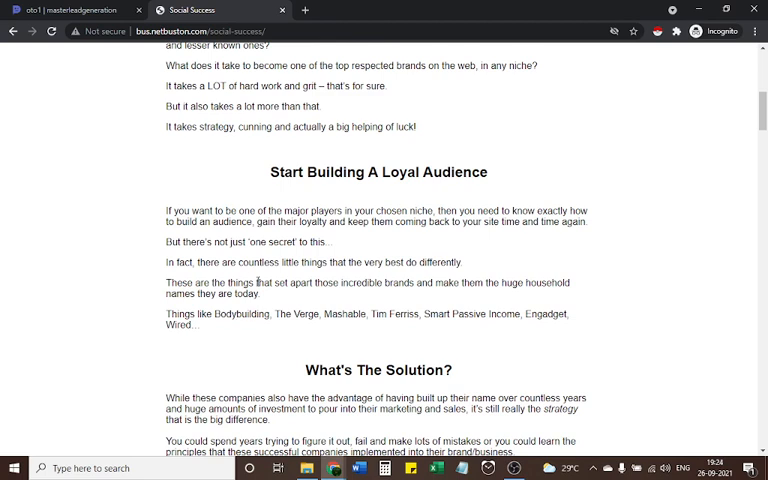
mouse_move(254, 290)
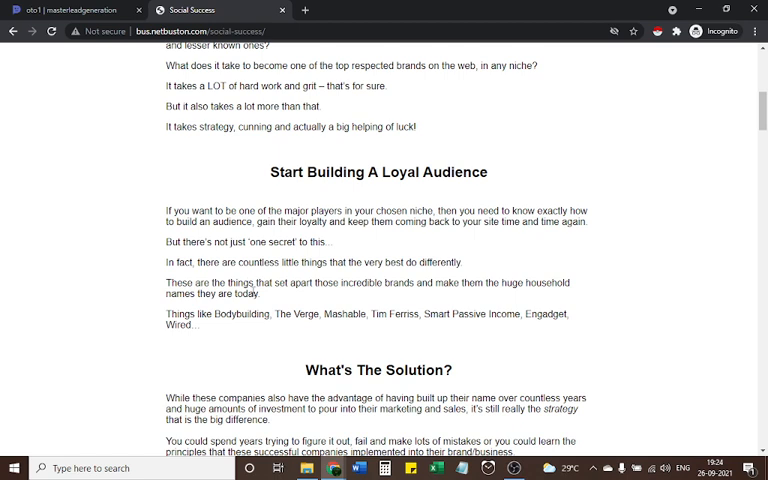
mouse_move(356, 296)
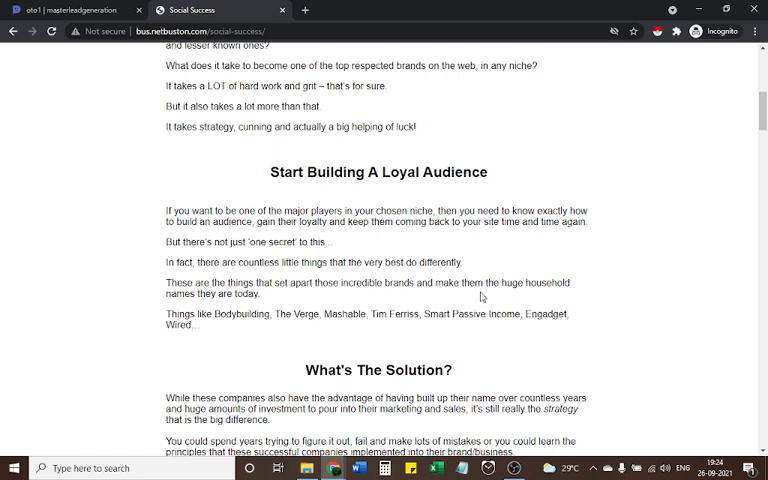
mouse_move(292, 312)
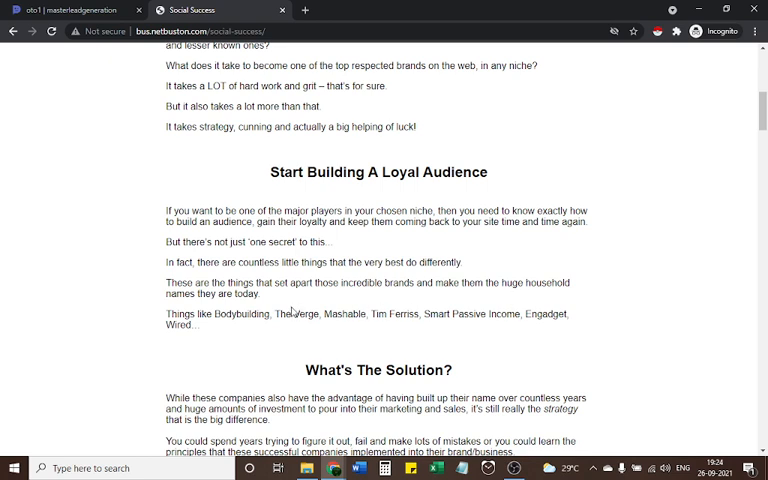
mouse_move(292, 312)
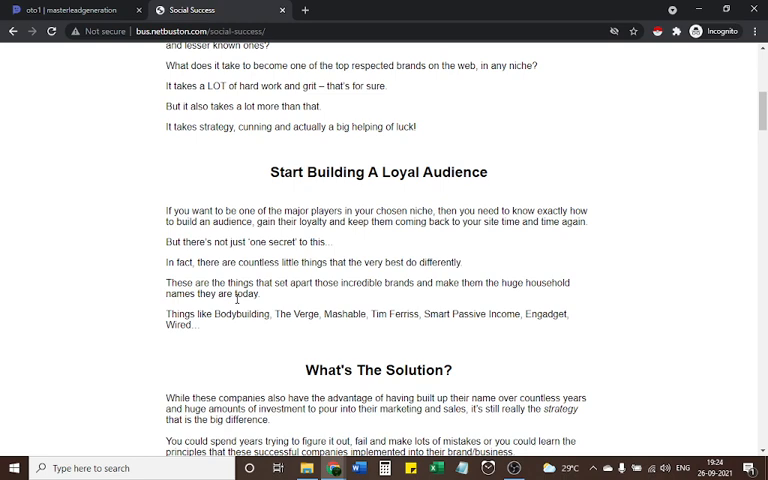
- Scroll past What's The Solution? and reset the page zoom to 100%
scroll("down", 3)
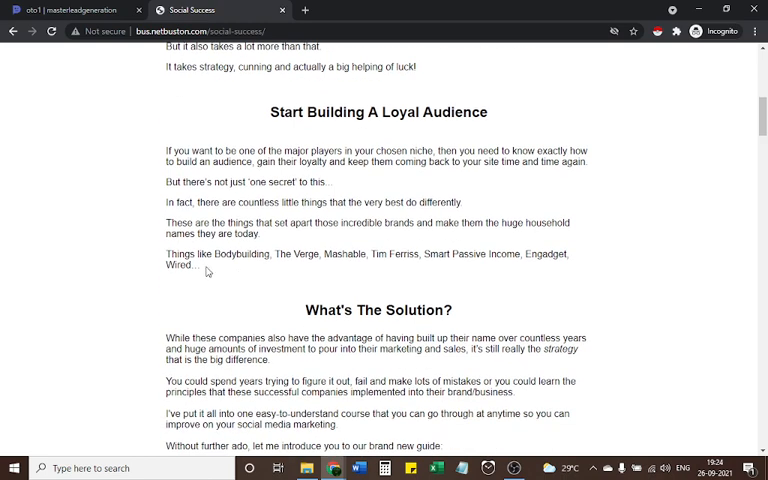
mouse_move(370, 330)
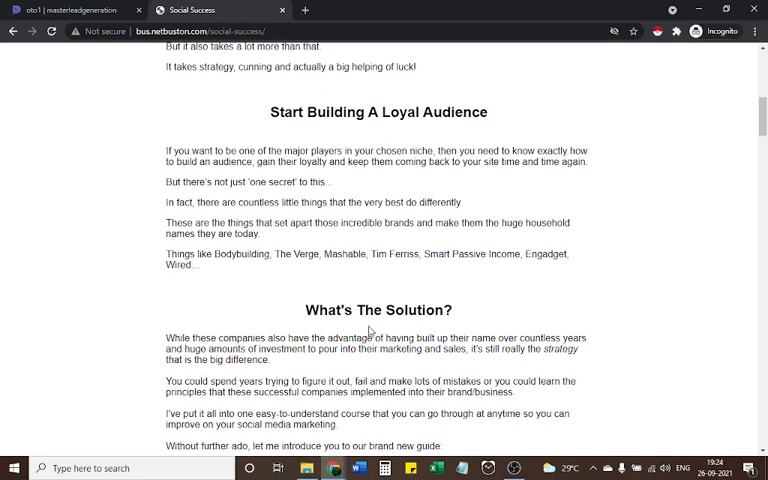
scroll("down", 3)
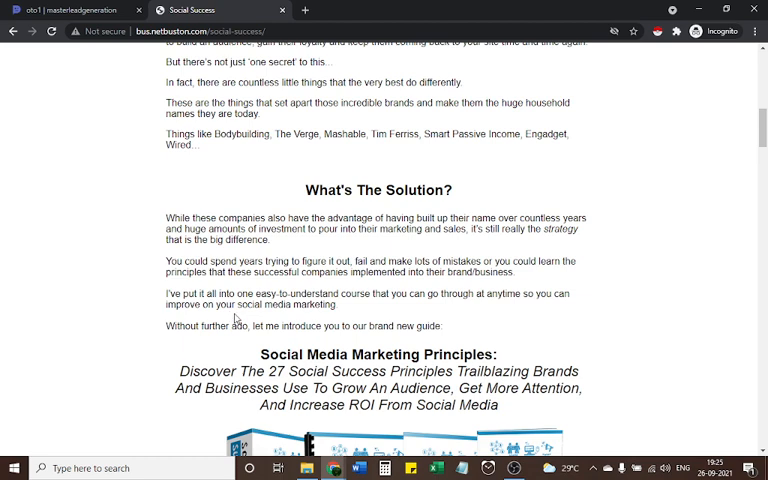
mouse_move(208, 344)
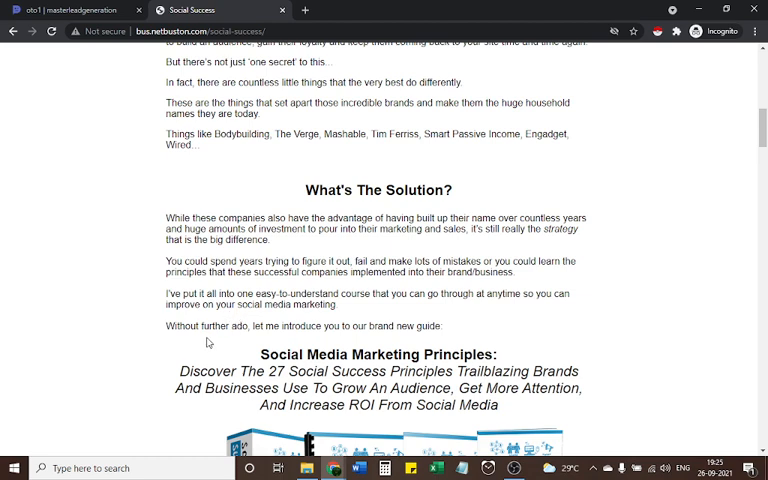
mouse_move(242, 340)
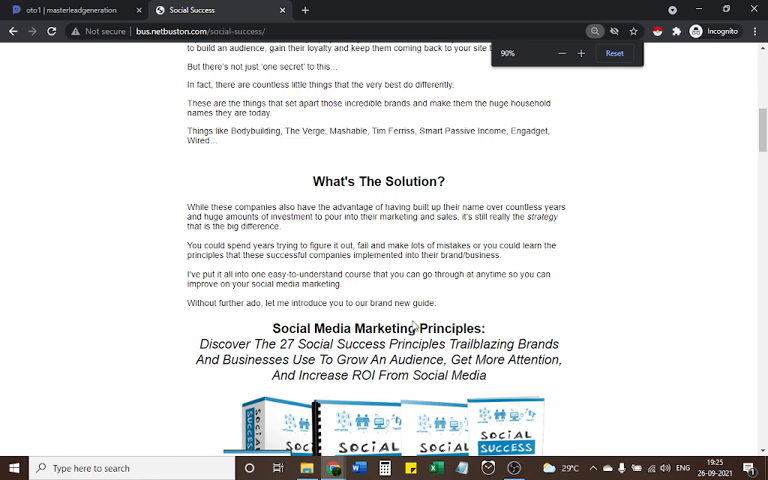
left_click(596, 32)
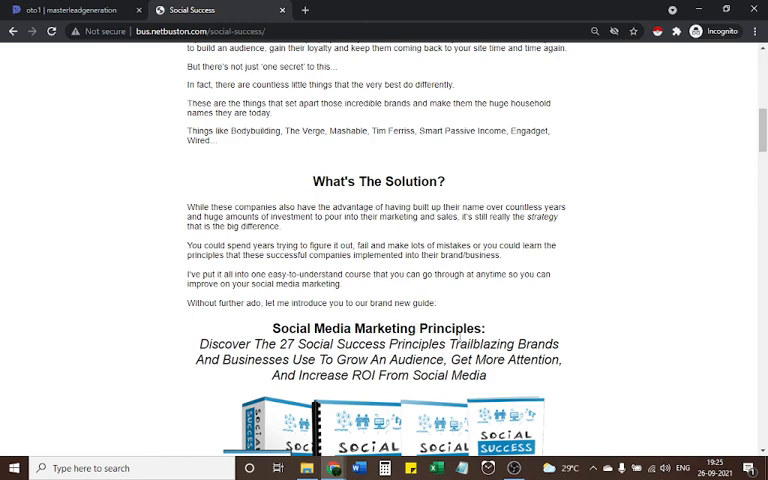
- Scroll down to the Social Success Guide ebook and its What you'll discover list
scroll("down", 3)
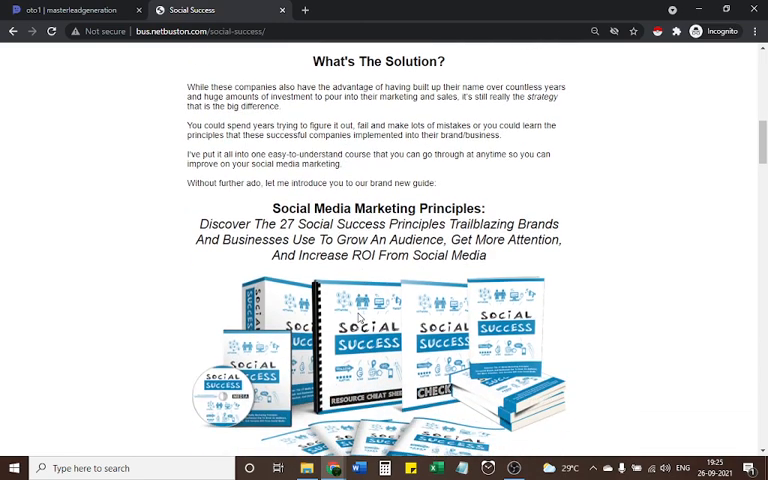
mouse_move(360, 318)
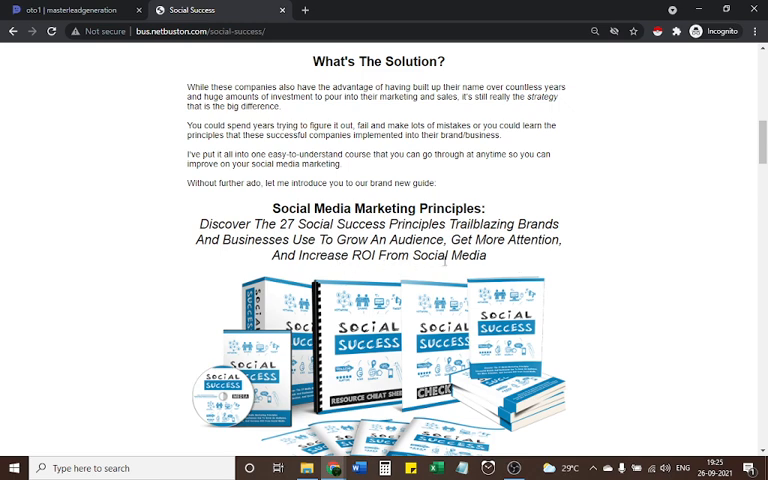
scroll("down", 3)
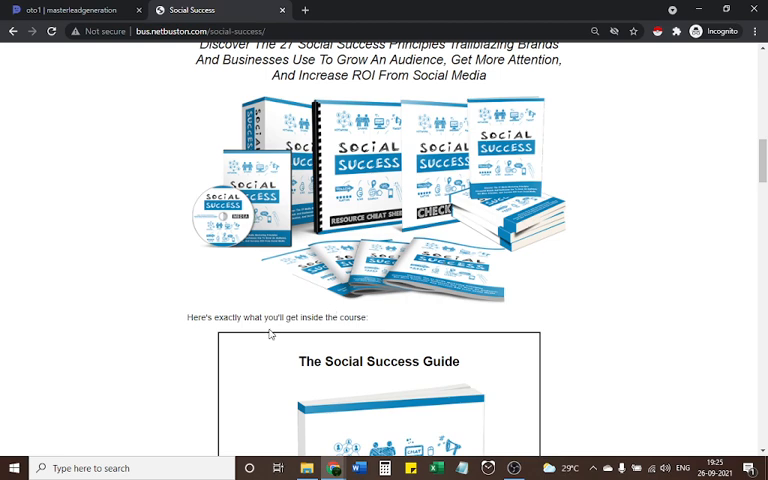
scroll("down", 3)
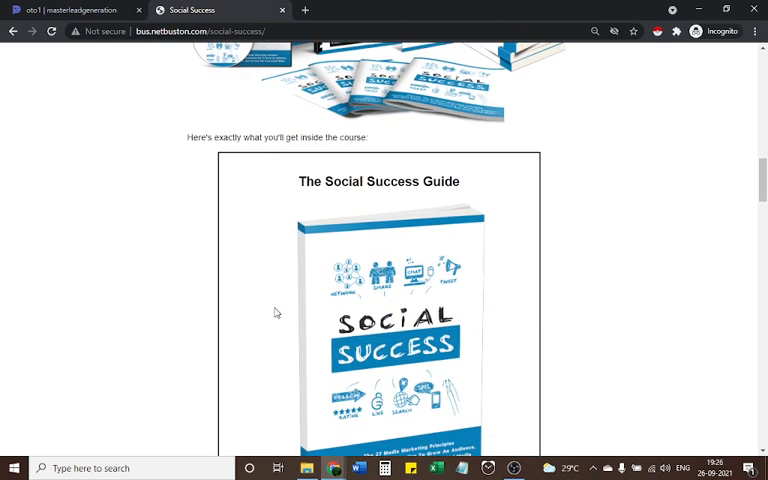
mouse_move(388, 220)
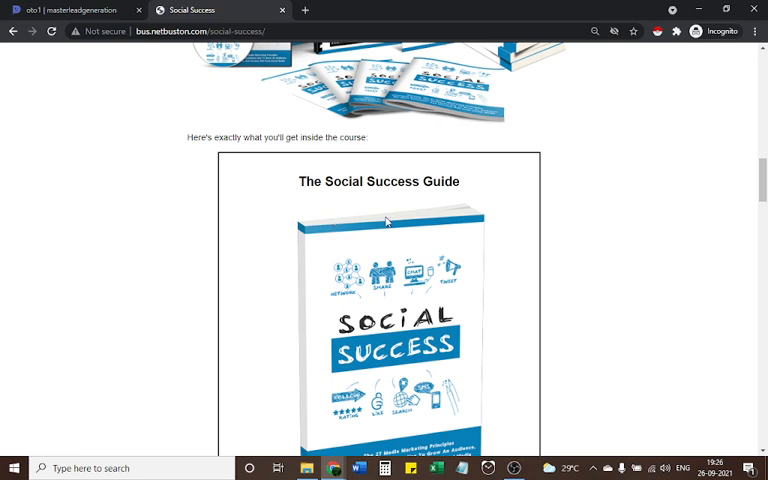
scroll("down", 3)
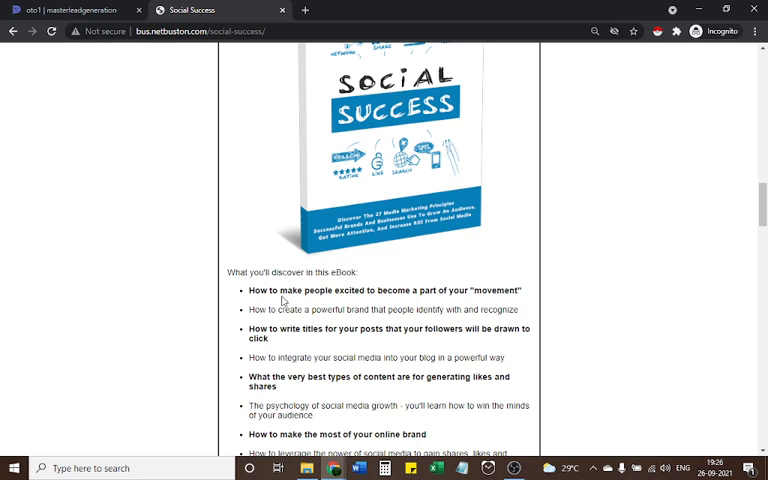
mouse_move(336, 304)
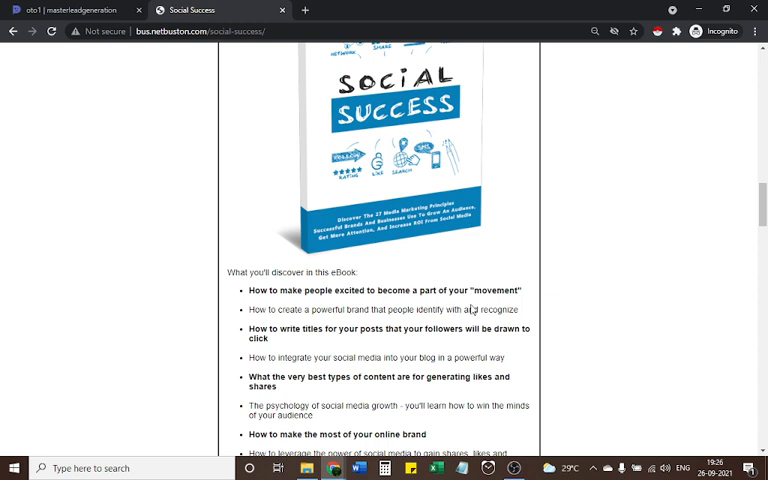
mouse_move(318, 328)
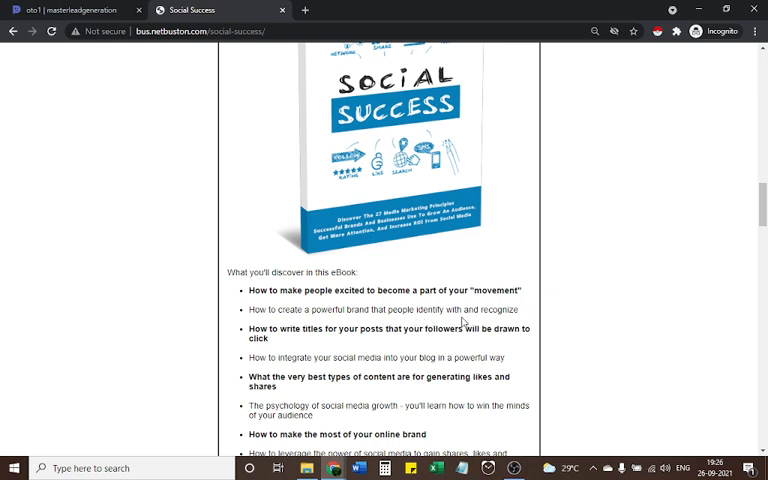
mouse_move(304, 344)
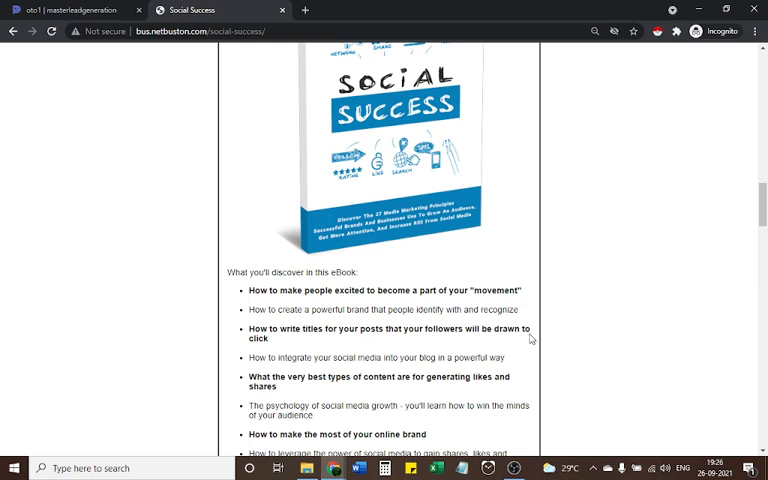
- Scroll through the full topic list to the Special Bonuses For Taking Action! heading
scroll("down", 3)
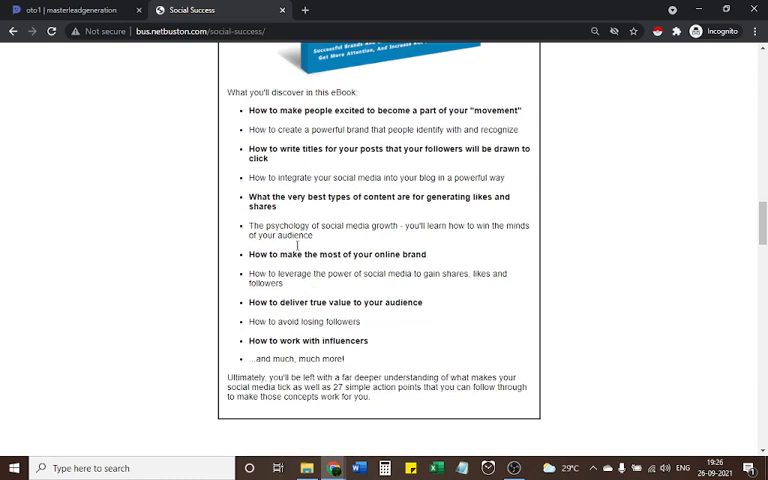
mouse_move(384, 192)
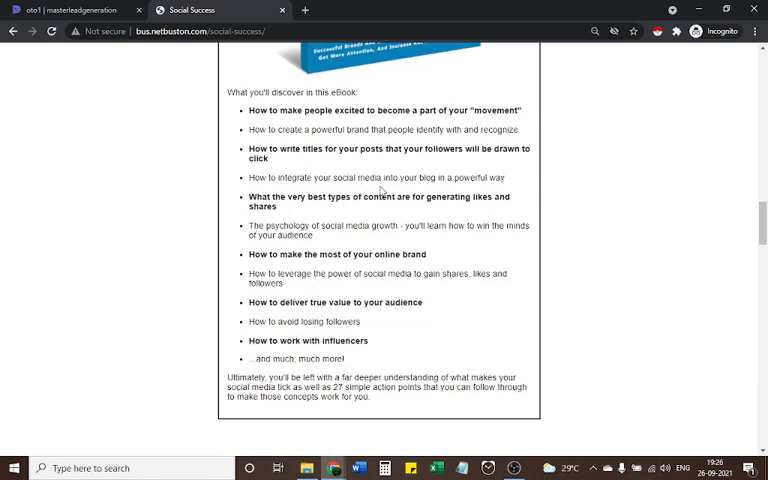
mouse_move(464, 188)
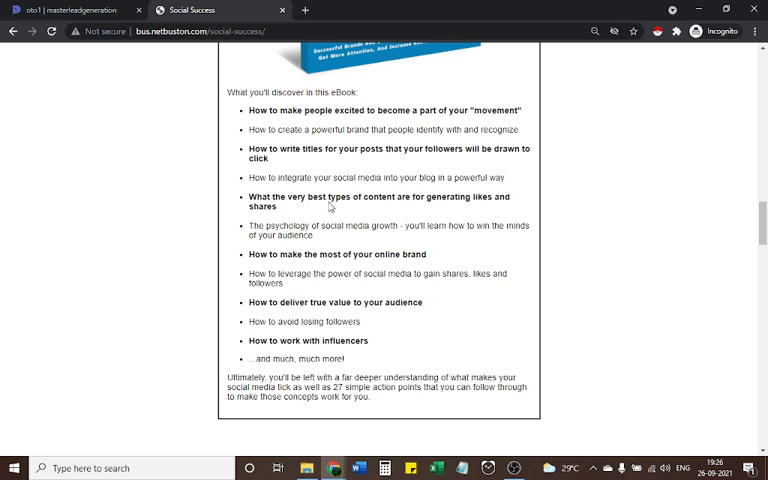
mouse_move(420, 208)
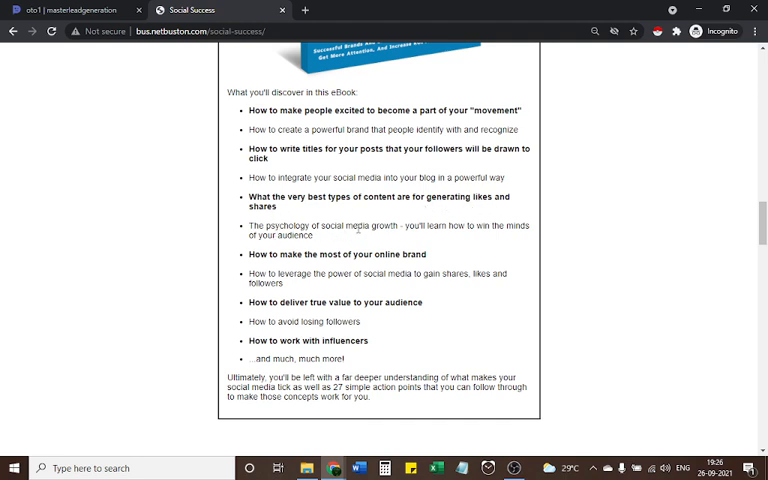
mouse_move(480, 238)
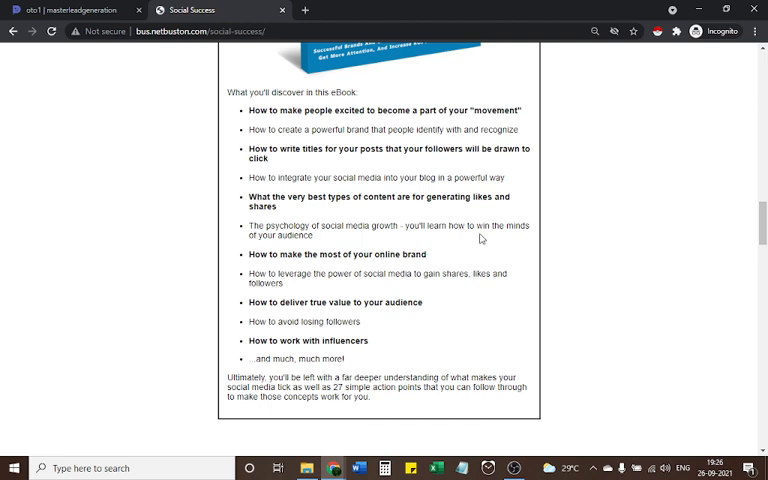
mouse_move(384, 236)
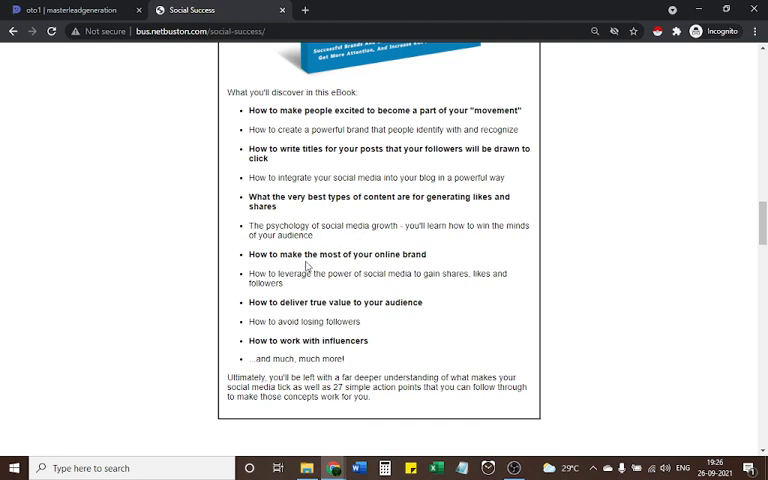
mouse_move(376, 264)
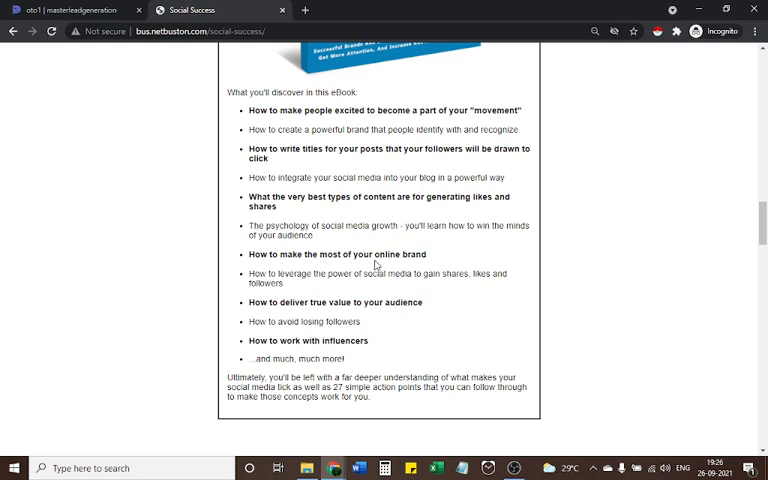
mouse_move(400, 264)
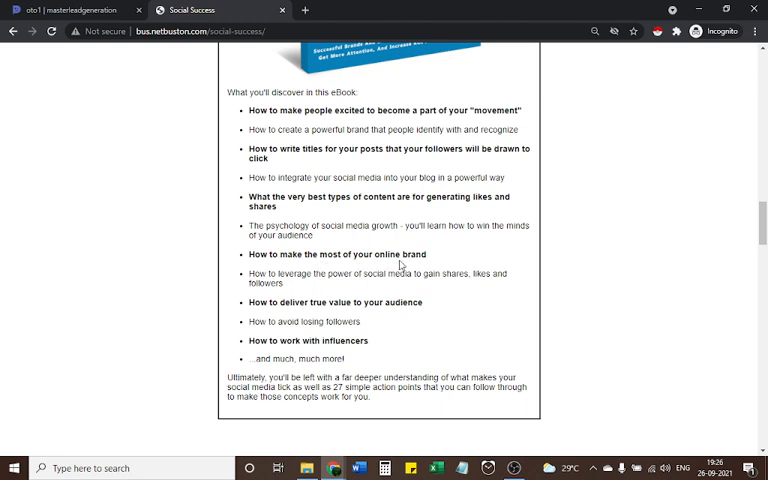
mouse_move(410, 290)
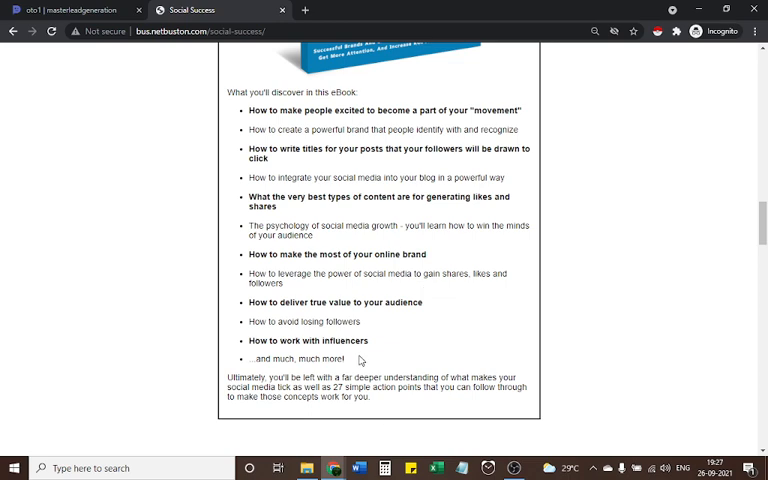
scroll("down", 3)
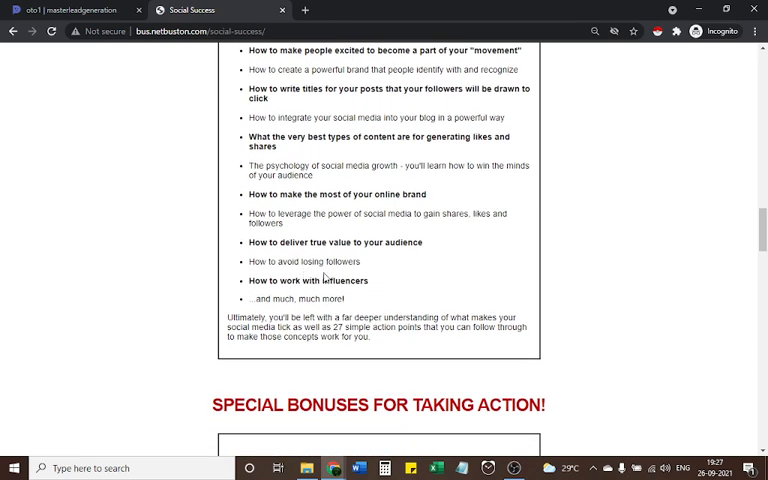
mouse_move(312, 290)
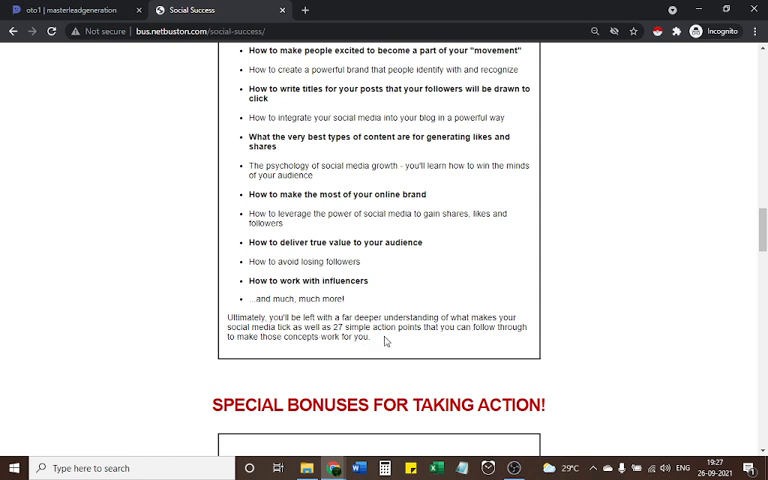
mouse_move(472, 338)
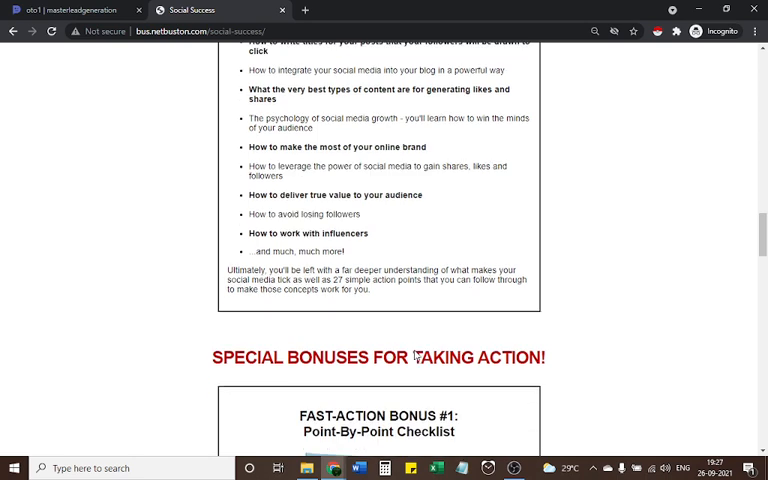
- Scroll past the Point-By-Point Checklist bonus to the Bonus #2 Resource Cheat Sheet heading
scroll("down", 3)
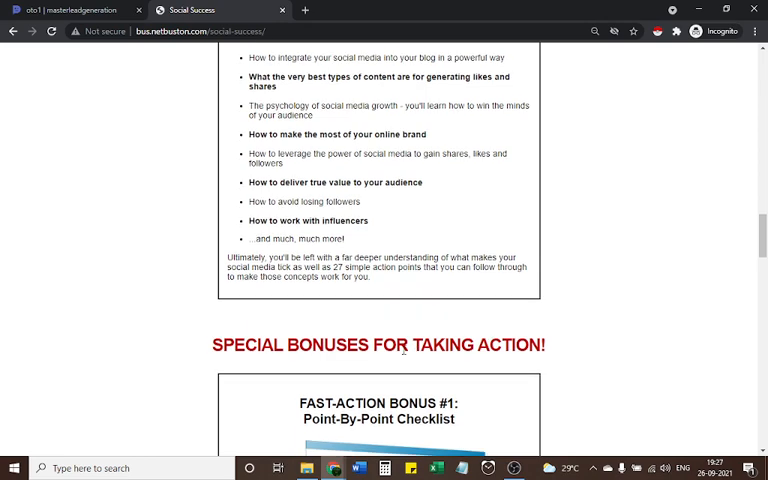
scroll("down", 3)
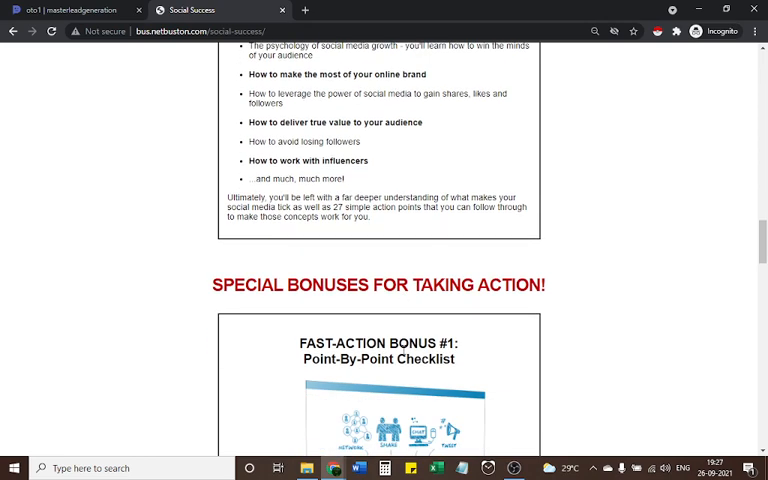
scroll("down", 3)
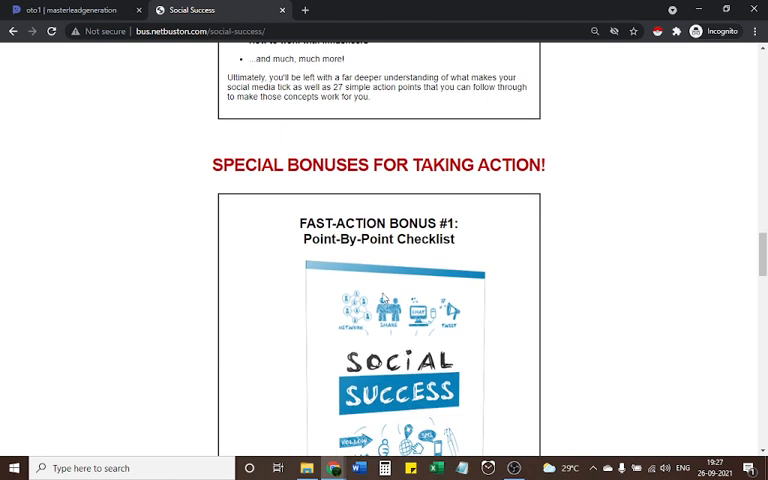
scroll("down", 3)
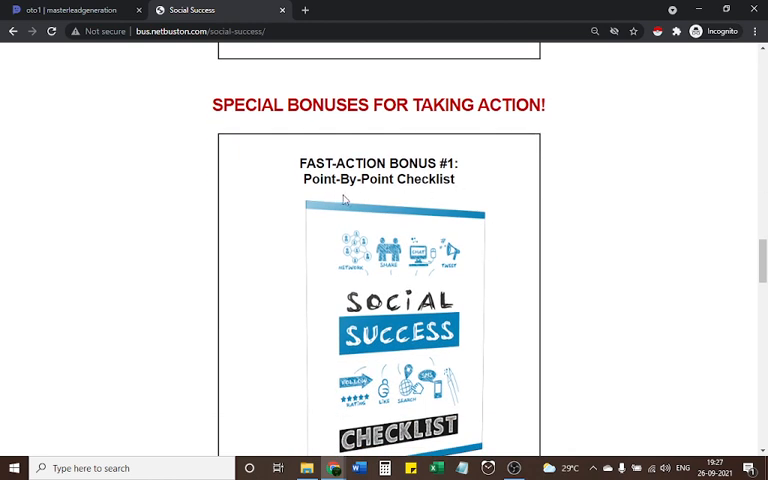
scroll("down", 3)
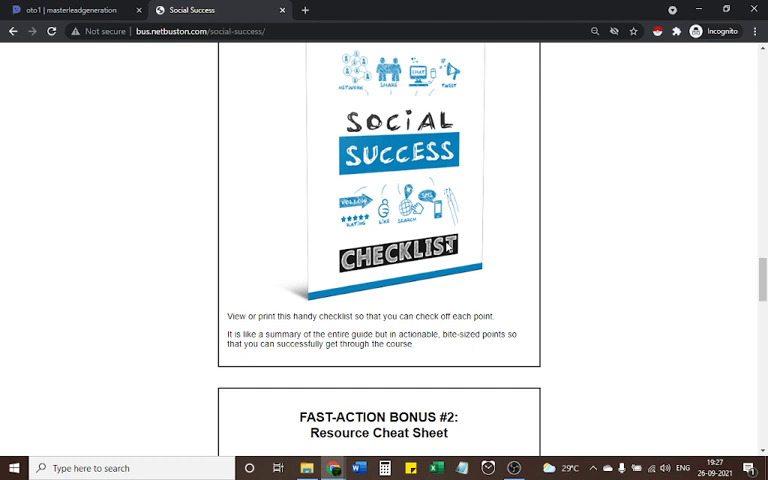
mouse_move(436, 258)
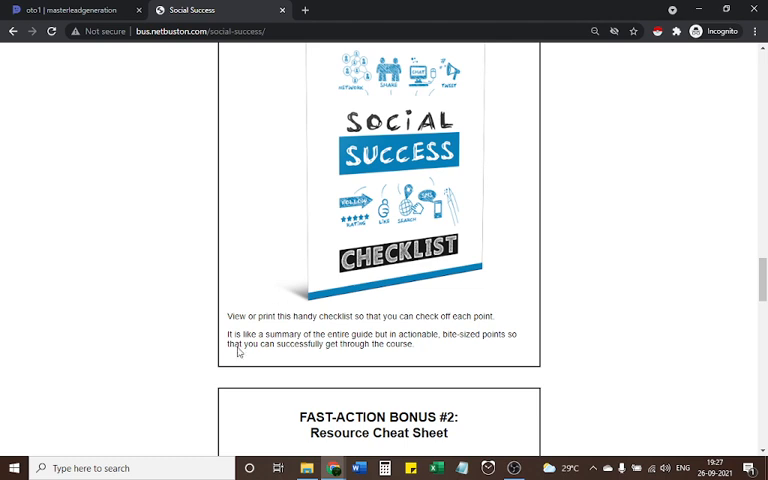
mouse_move(316, 328)
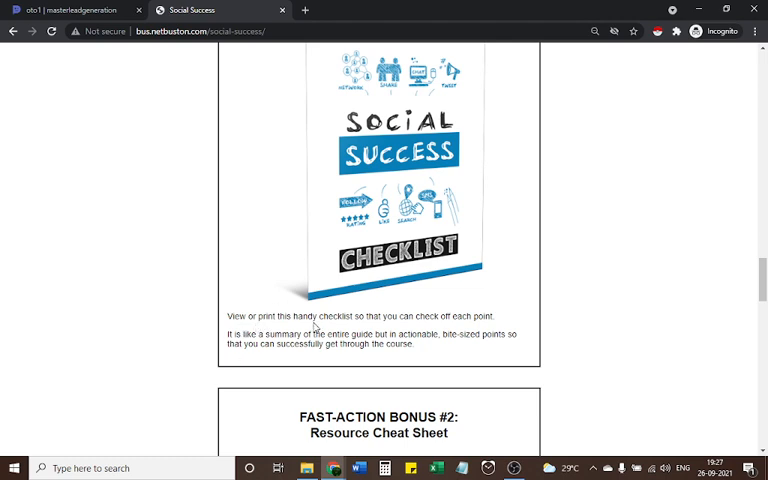
mouse_move(380, 328)
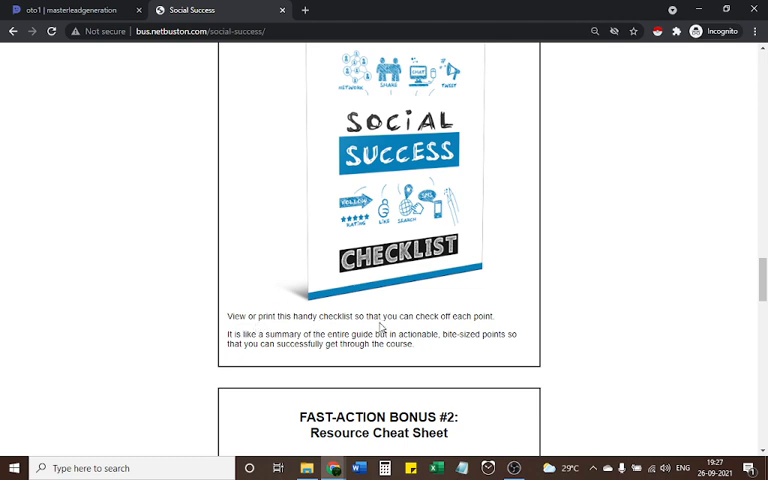
mouse_move(468, 326)
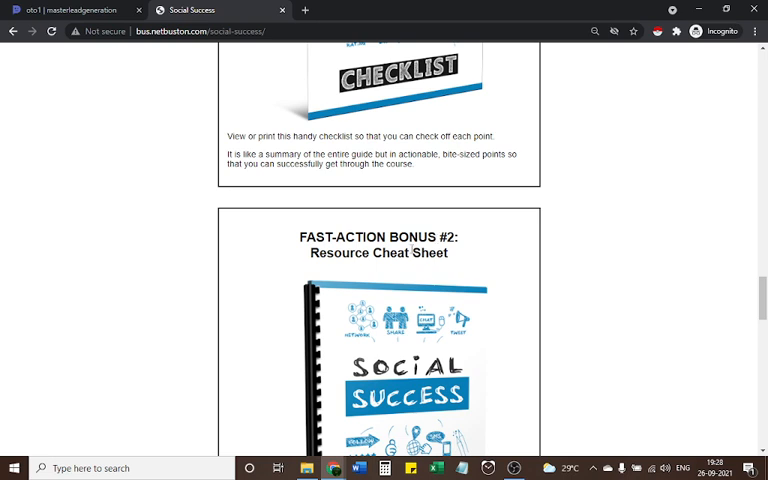
- Scroll through the Resource Cheat Sheet bullet list to the Bonus #3 Mindmap heading
scroll("down", 3)
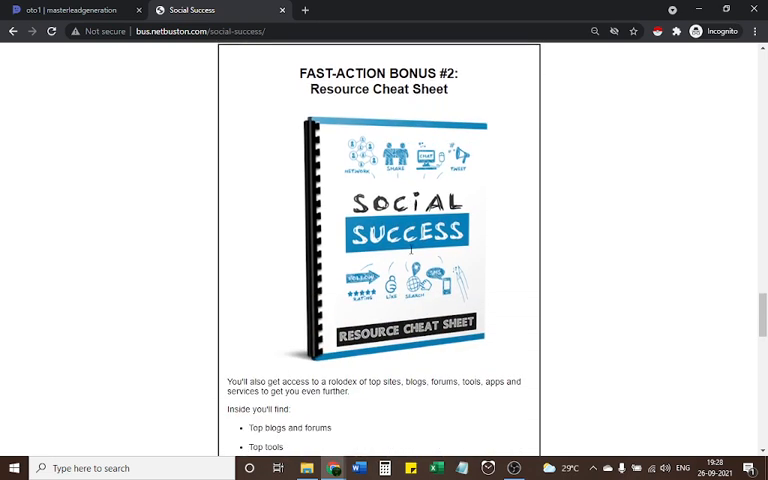
scroll("down", 3)
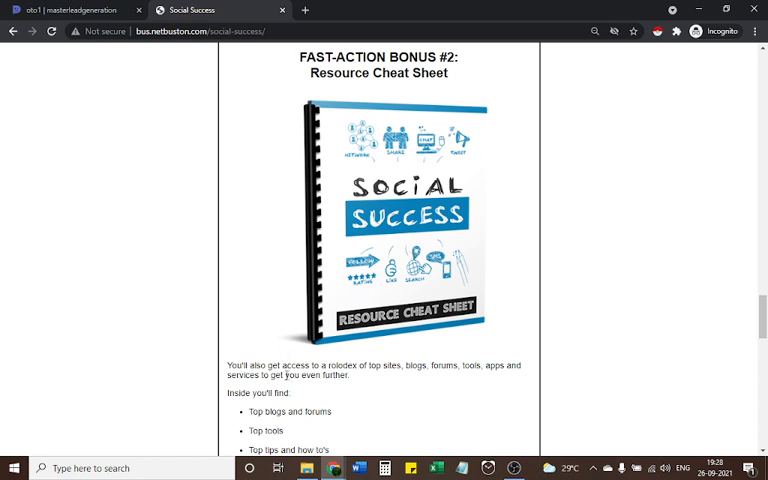
mouse_move(356, 378)
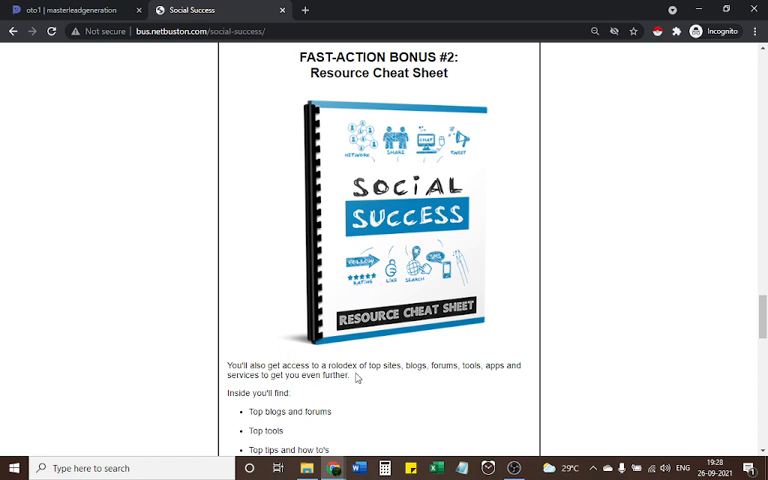
mouse_move(424, 376)
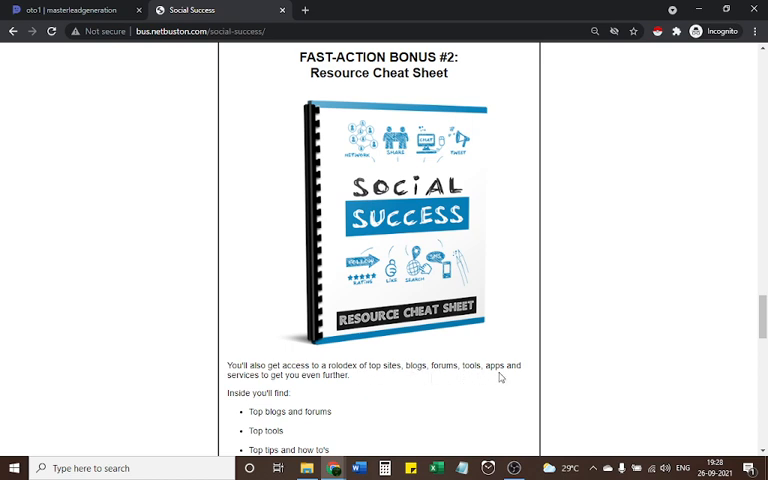
mouse_move(280, 390)
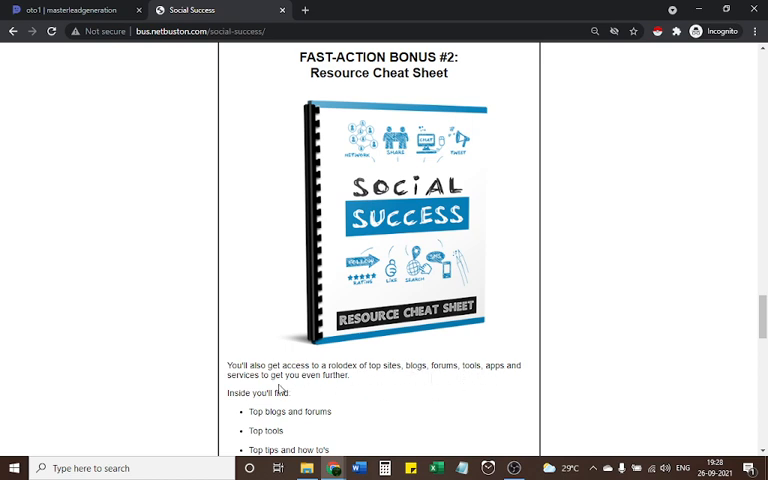
mouse_move(352, 388)
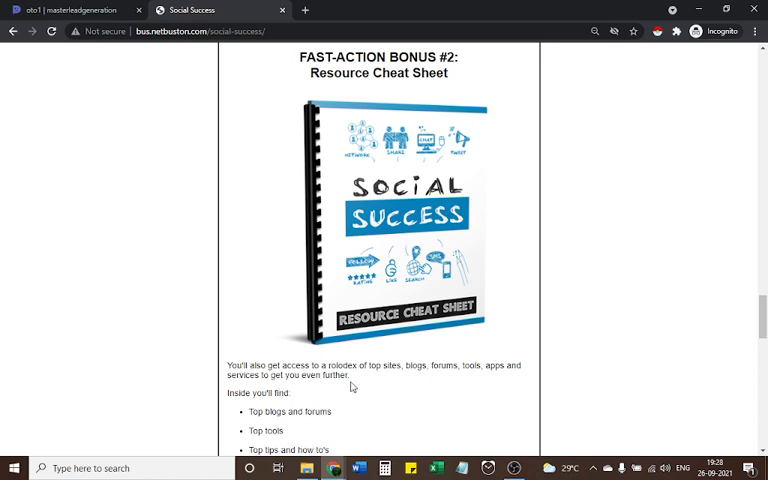
scroll("down", 3)
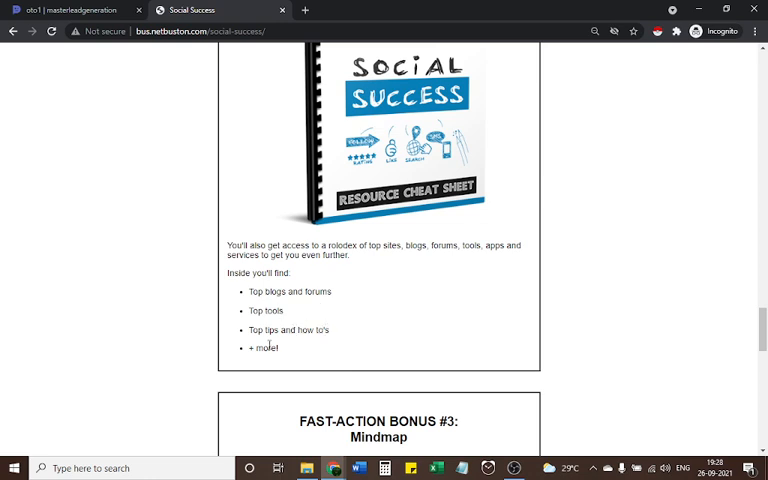
- Scroll to show the full Mindmap image with How Can I Use This Powerful Guide Right Now? below
scroll("down", 3)
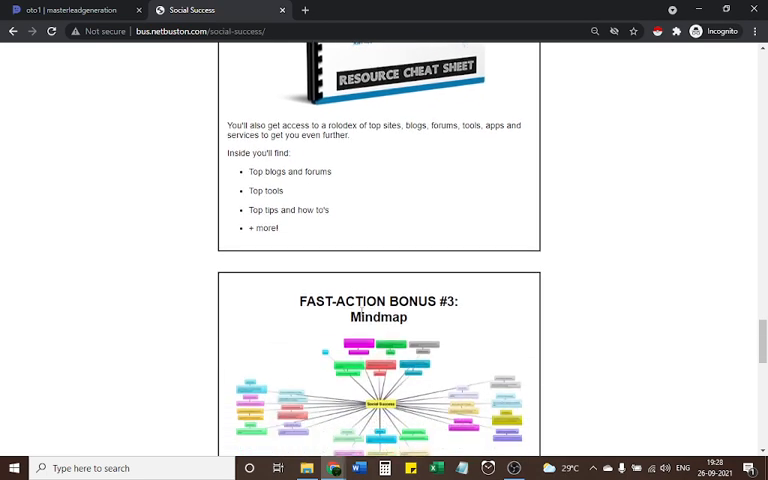
scroll("down", 3)
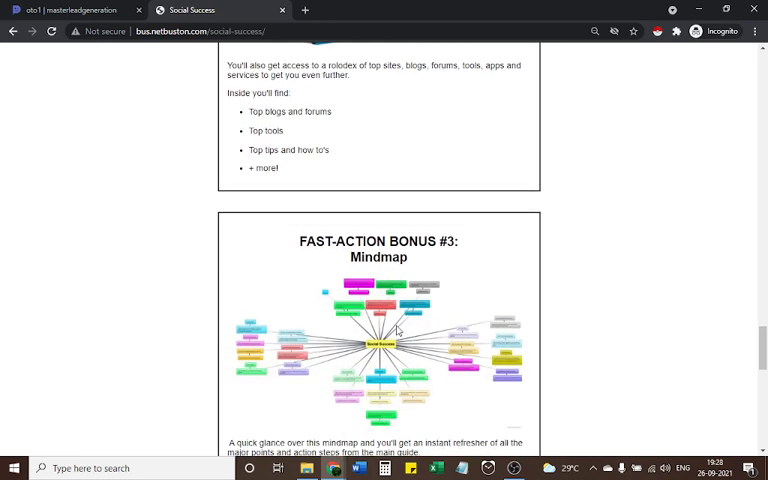
scroll("down", 3)
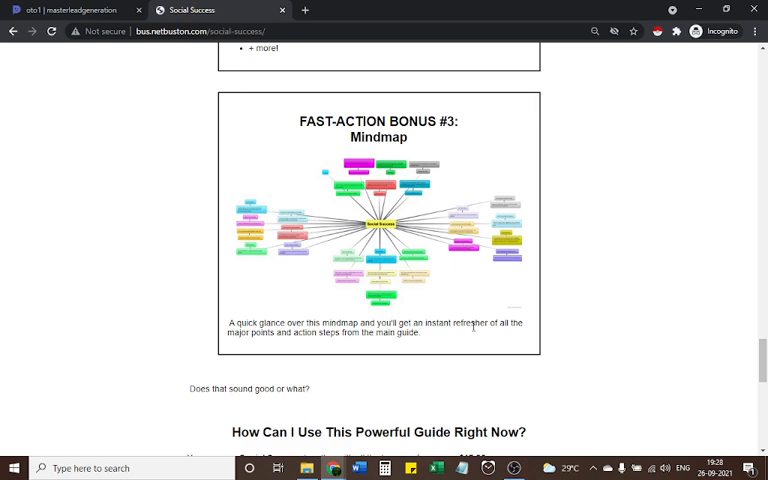
mouse_move(406, 352)
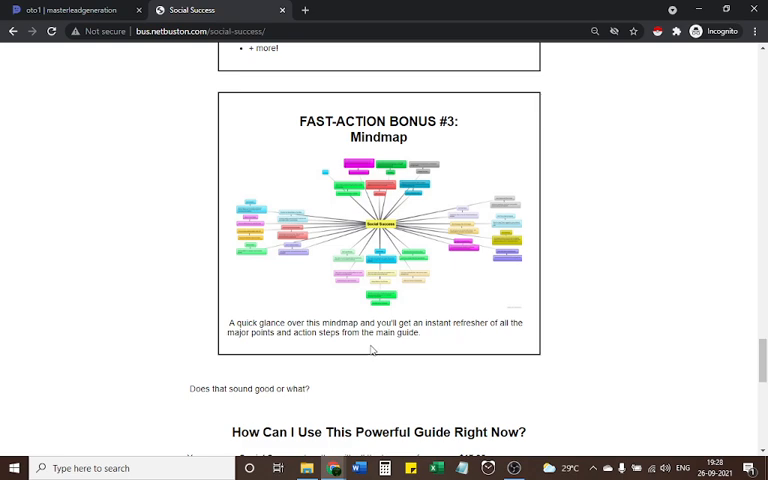
- Scroll down to the $17.95 pricing section and the start of Get Instant Access Right Now!
scroll("down", 3)
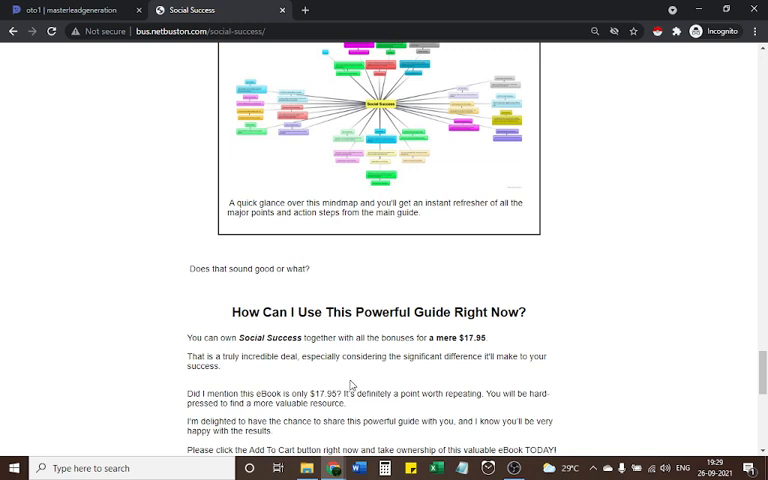
mouse_move(308, 348)
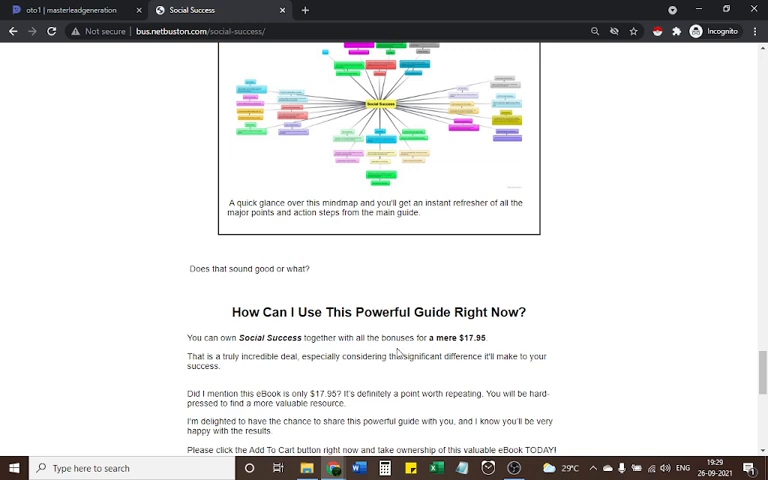
mouse_move(450, 352)
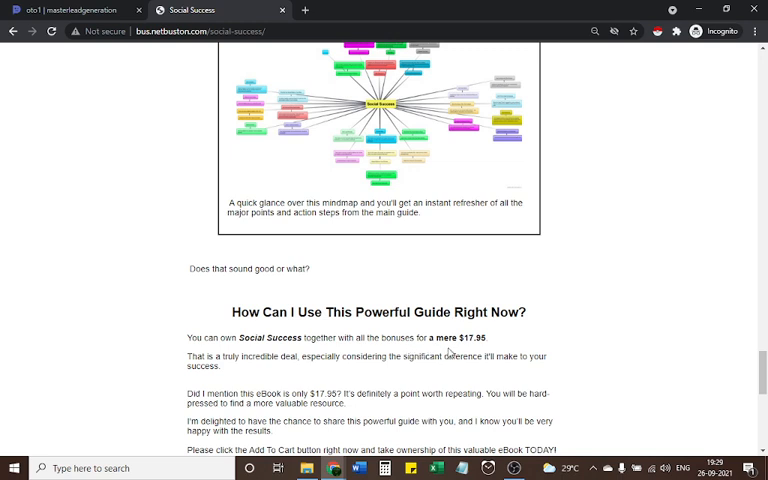
mouse_move(476, 350)
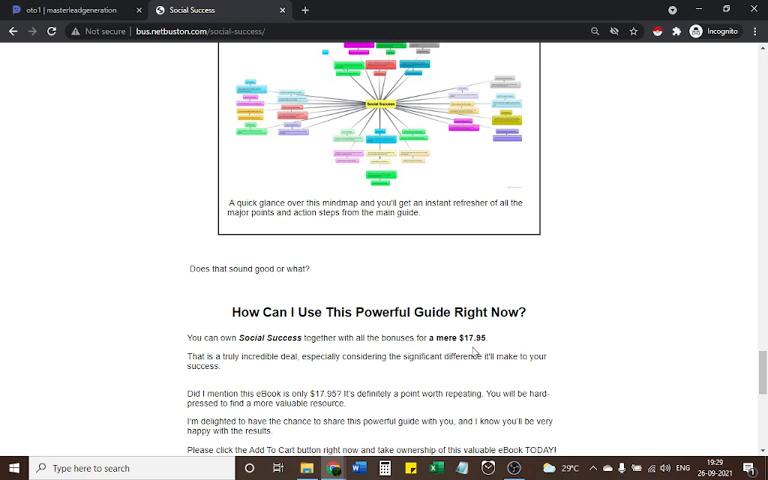
mouse_move(228, 388)
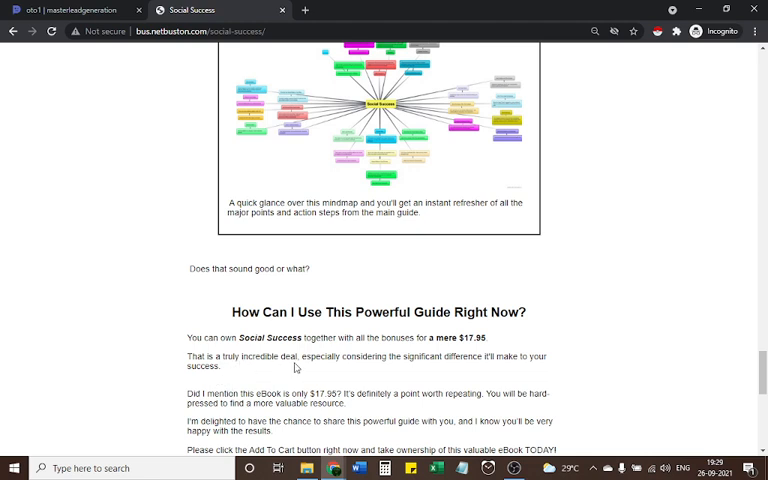
mouse_move(392, 368)
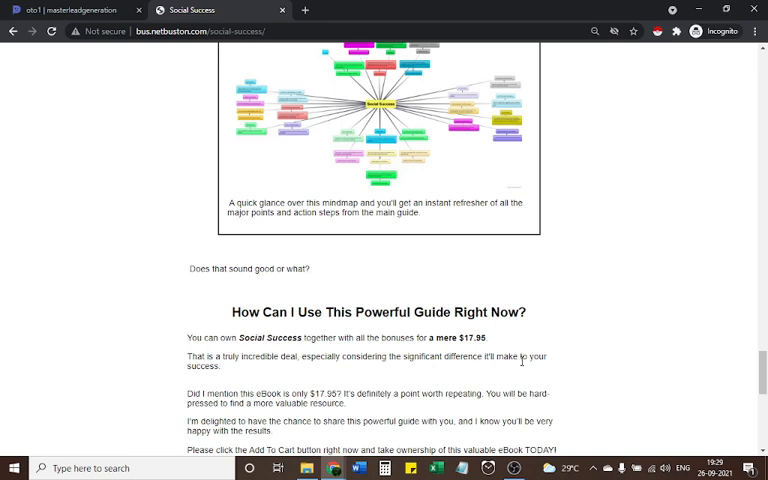
scroll("down", 3)
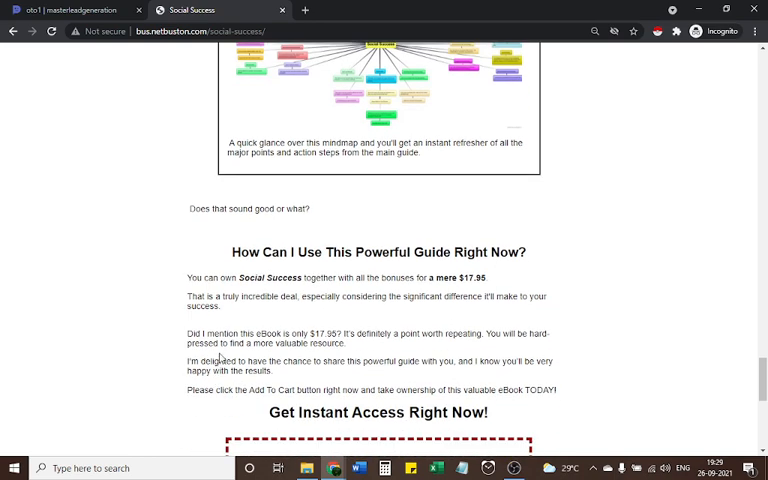
mouse_move(308, 342)
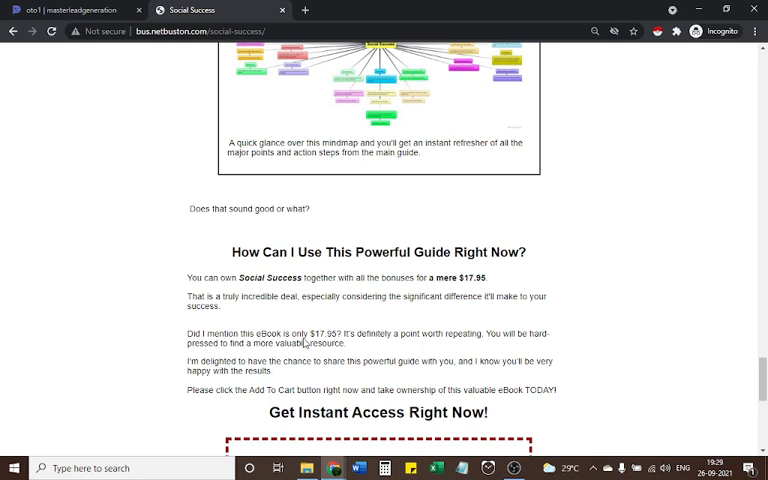
mouse_move(308, 340)
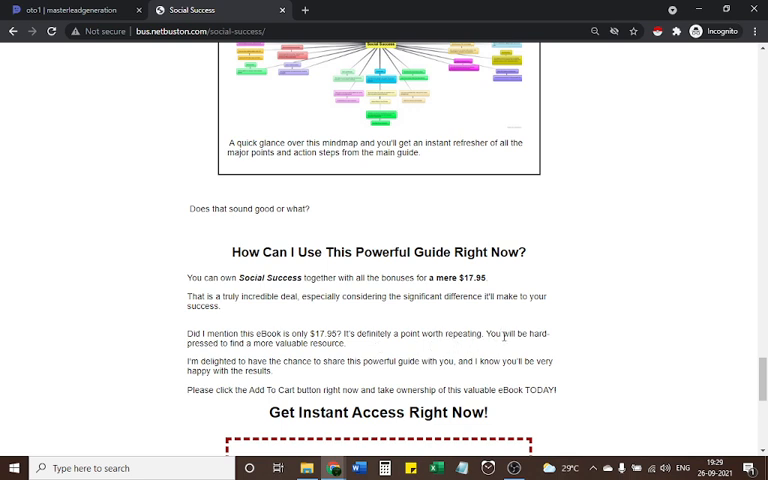
mouse_move(534, 346)
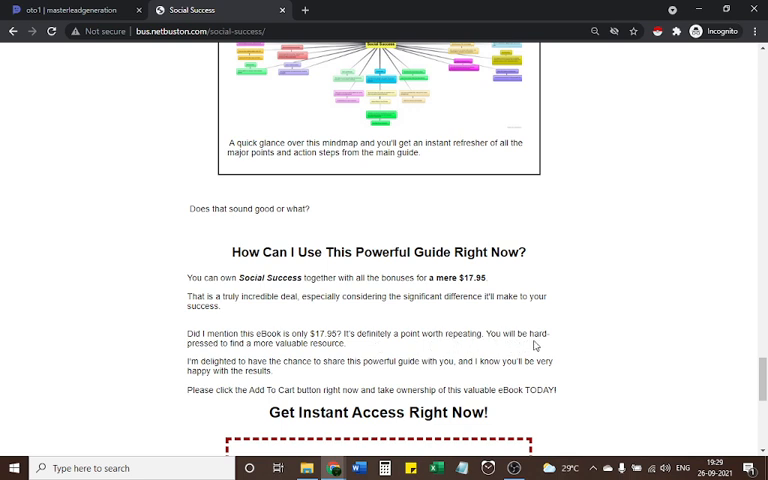
mouse_move(240, 356)
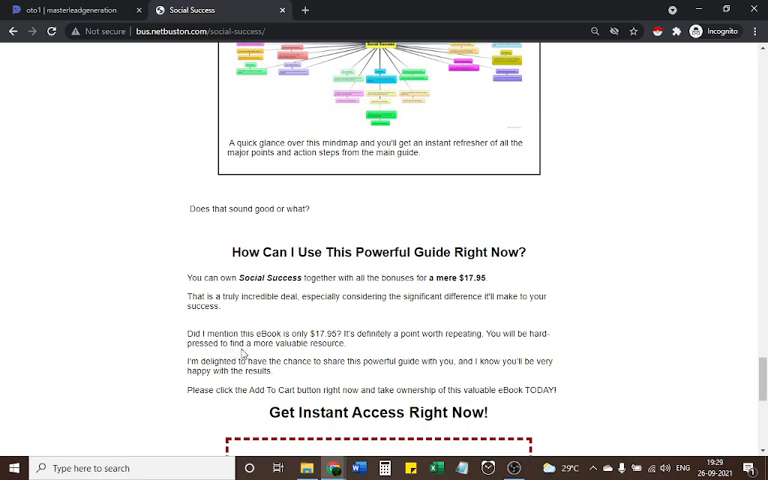
mouse_move(346, 356)
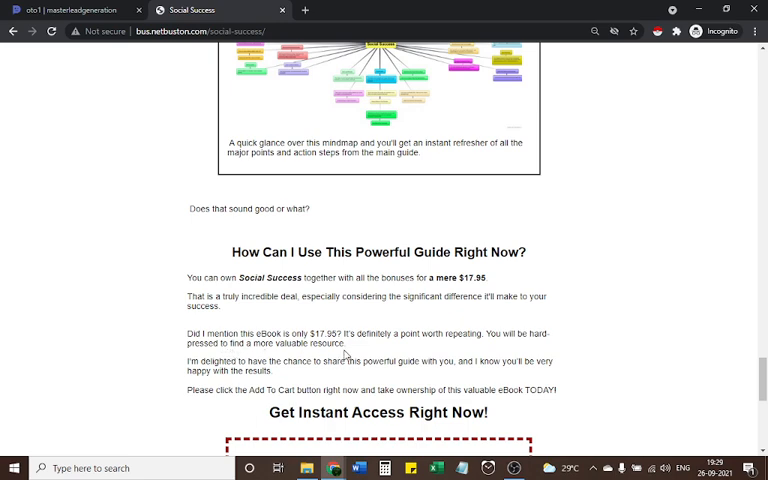
scroll("down", 3)
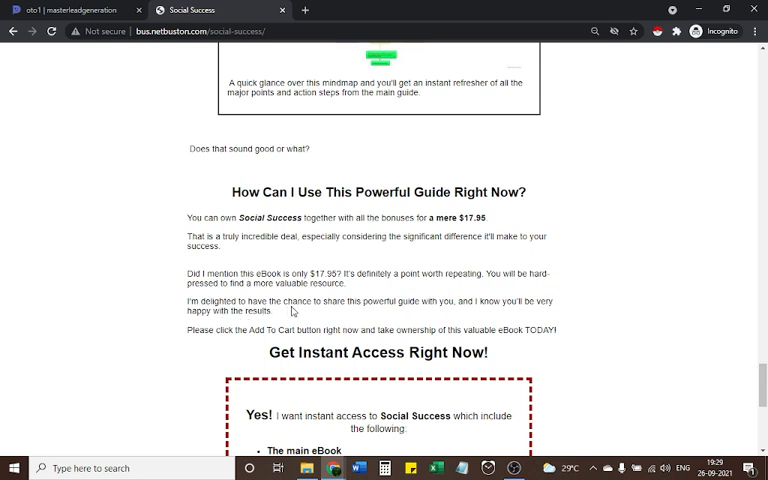
mouse_move(396, 316)
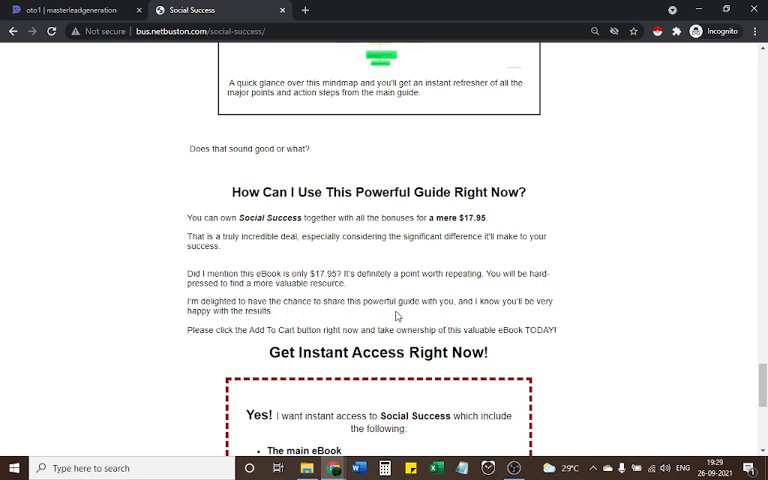
mouse_move(308, 312)
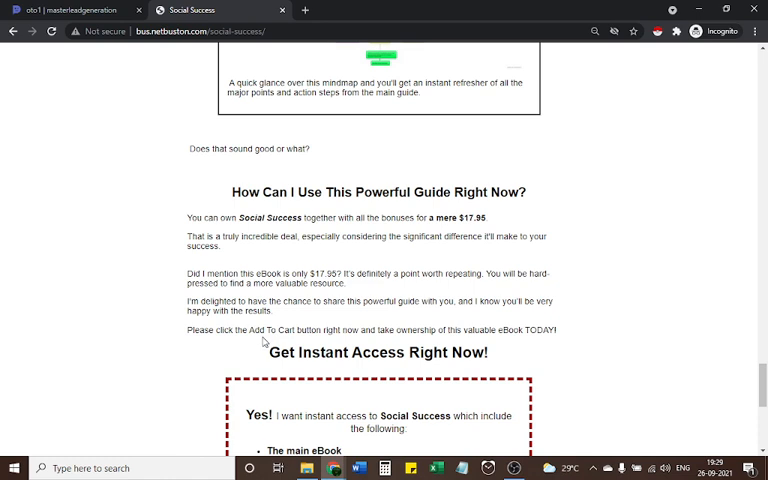
mouse_move(308, 348)
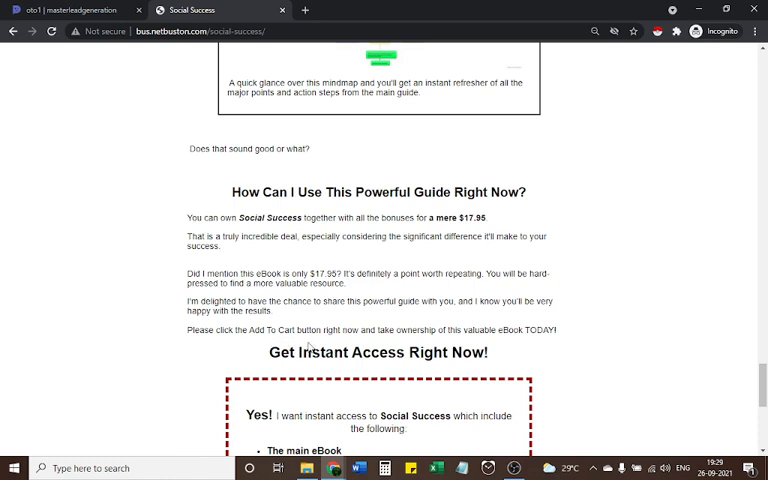
mouse_move(434, 340)
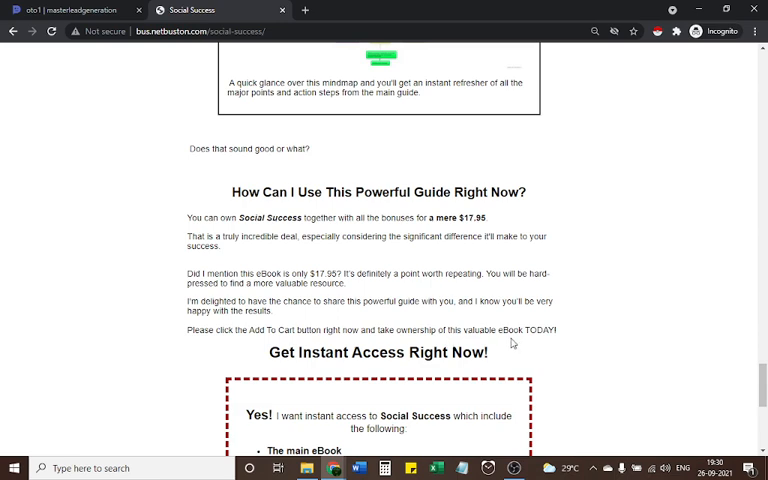
- Scroll to show the whole order box with eBook, three bonuses, $17.95 price and Buy Now
scroll("down", 3)
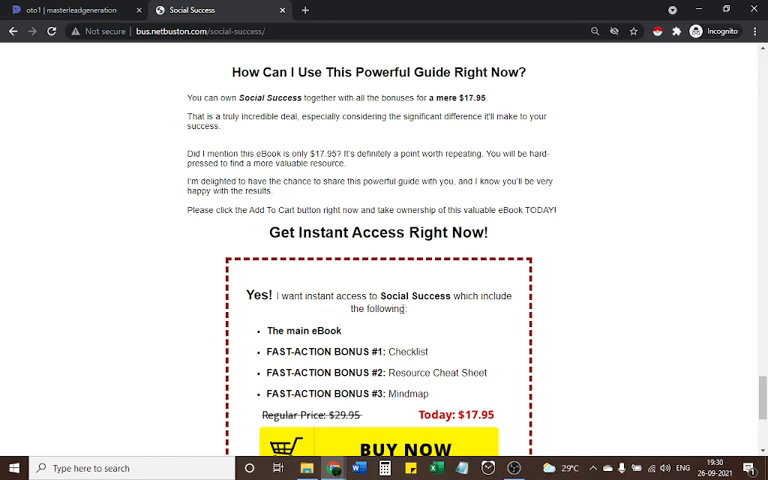
scroll("down", 3)
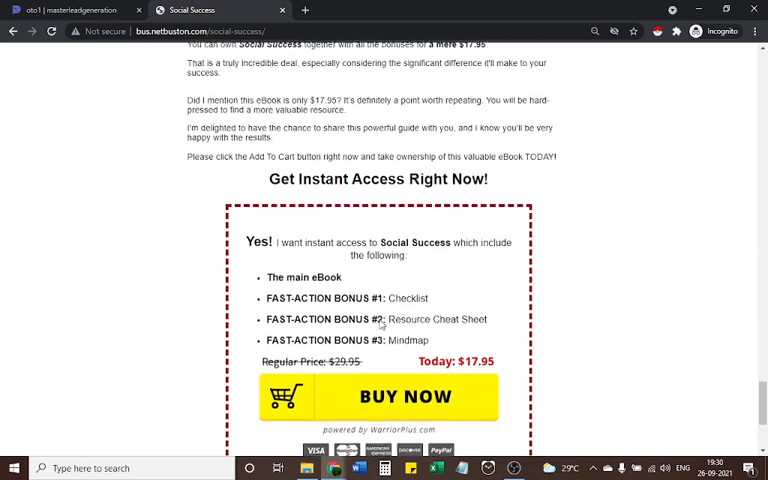
scroll("down", 3)
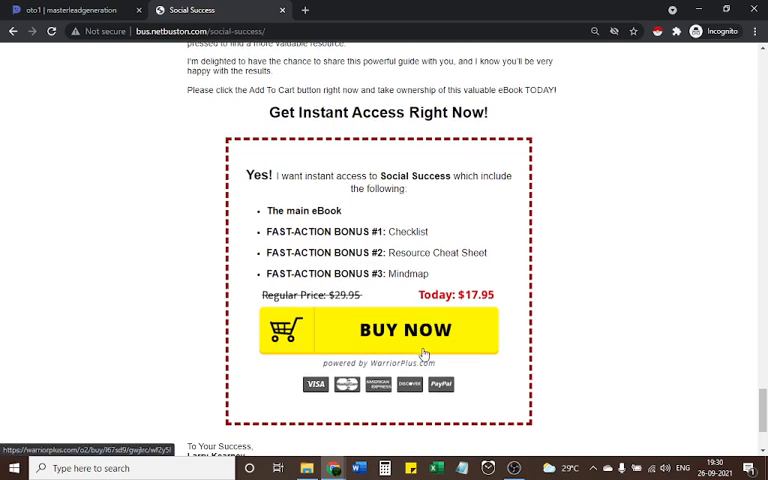
mouse_move(304, 304)
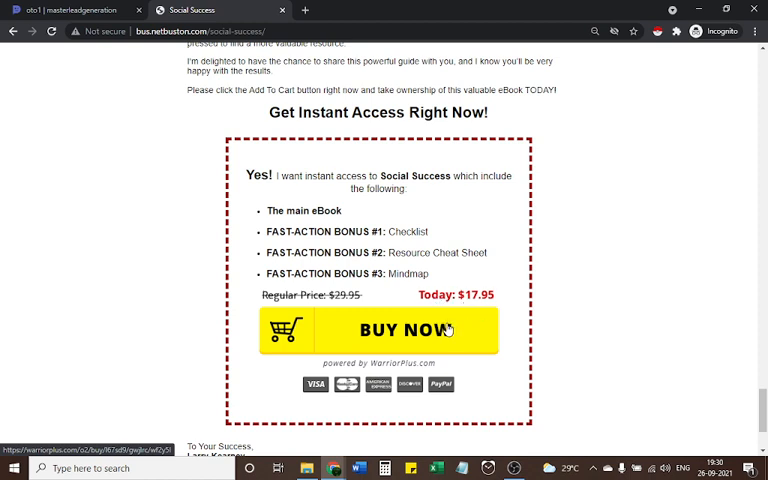
- Scroll back up to the Social Media Marketing Principles headline and product bundle image
scroll("down", 3)
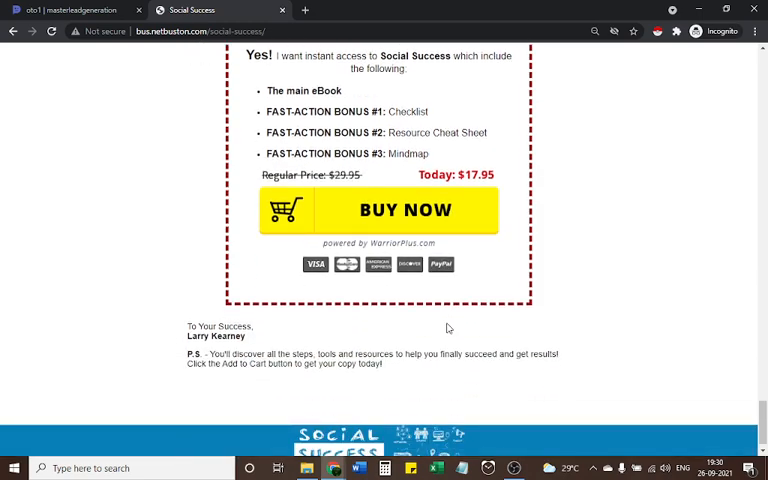
scroll("up", 3)
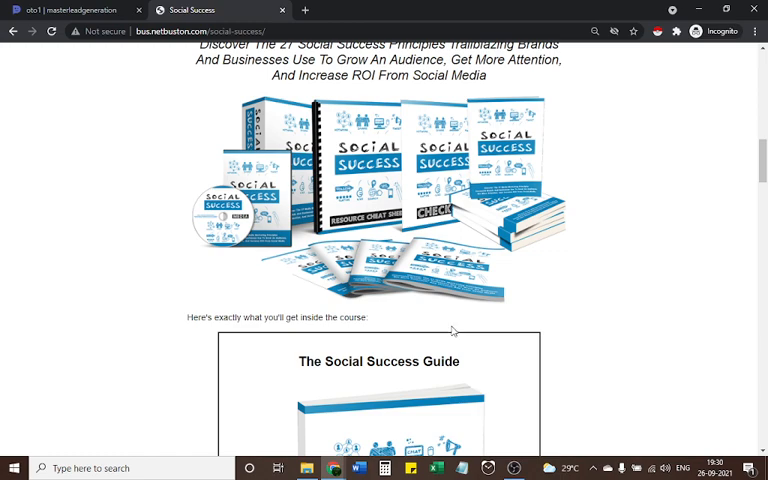
scroll("down", 3)
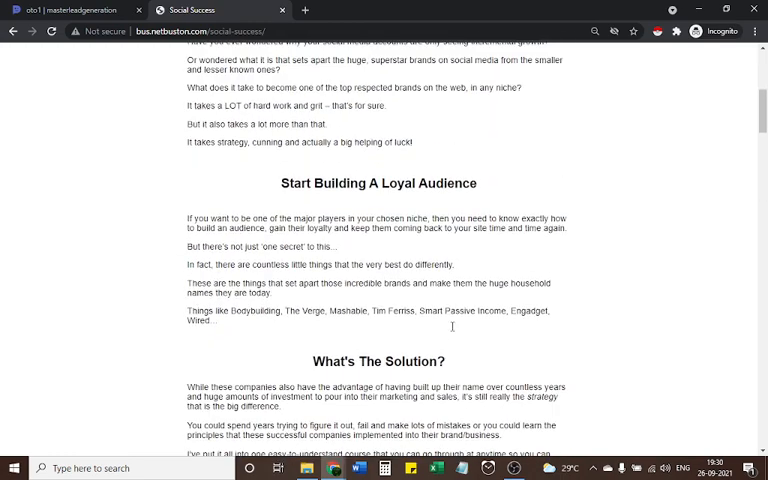
mouse_move(452, 332)
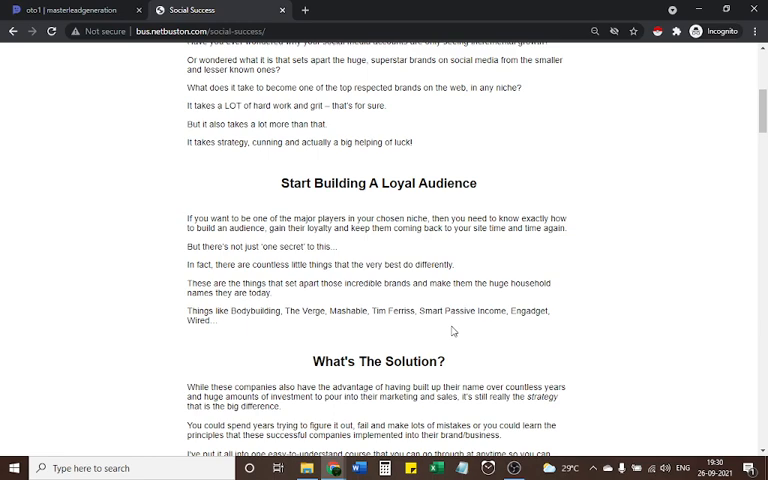
scroll("down", 3)
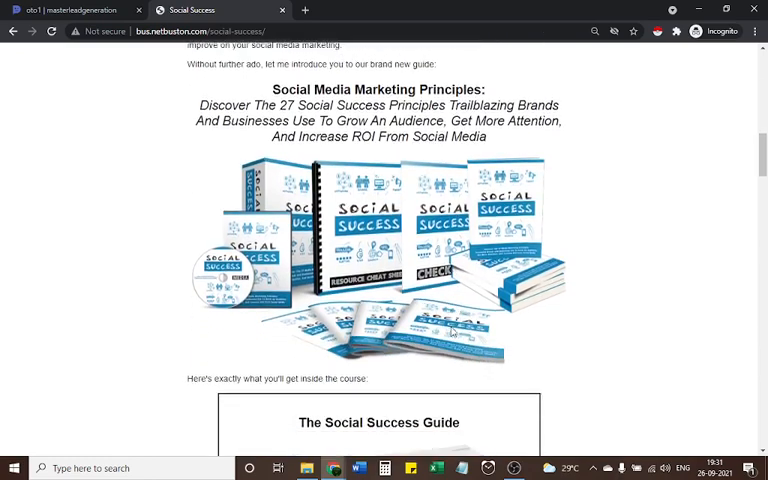